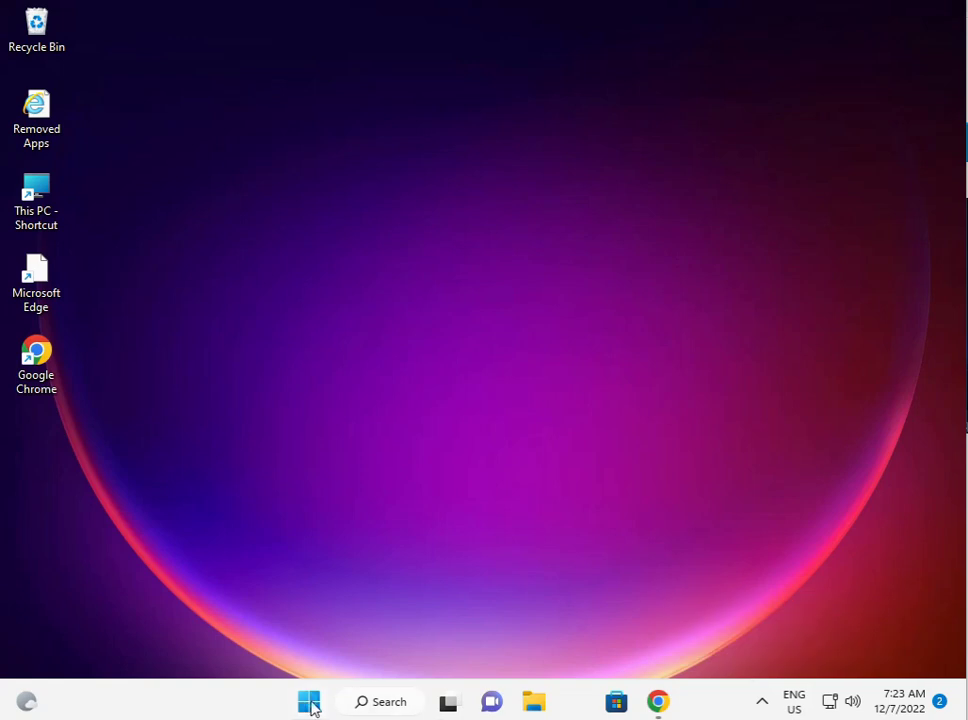
Launch the pinned Settings app from Start and maximize its window.
click(308, 701)
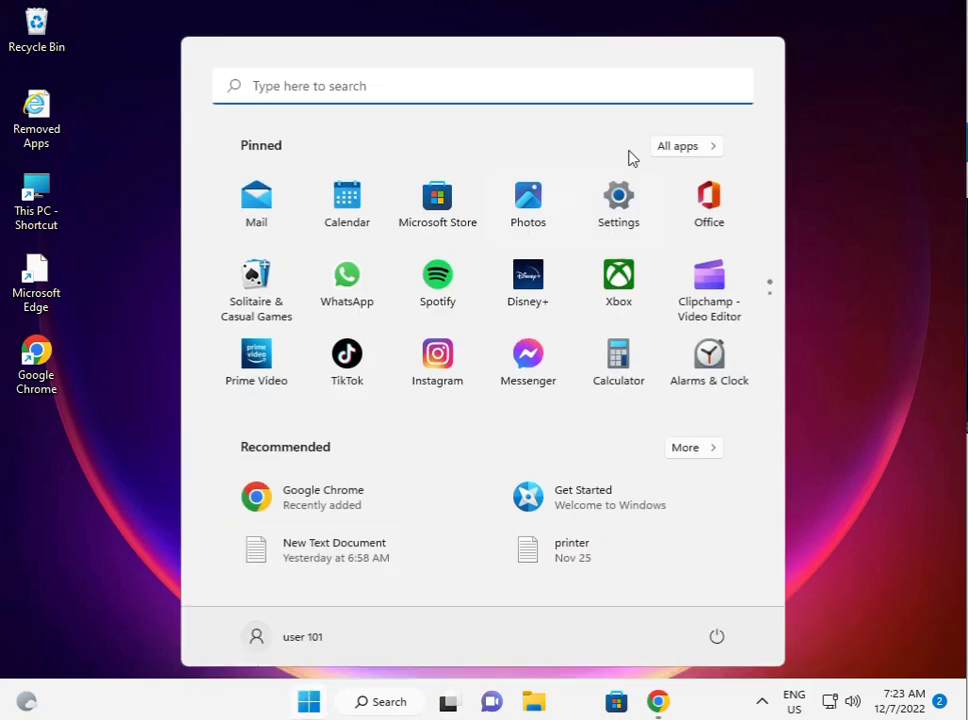
mouse_move(618, 197)
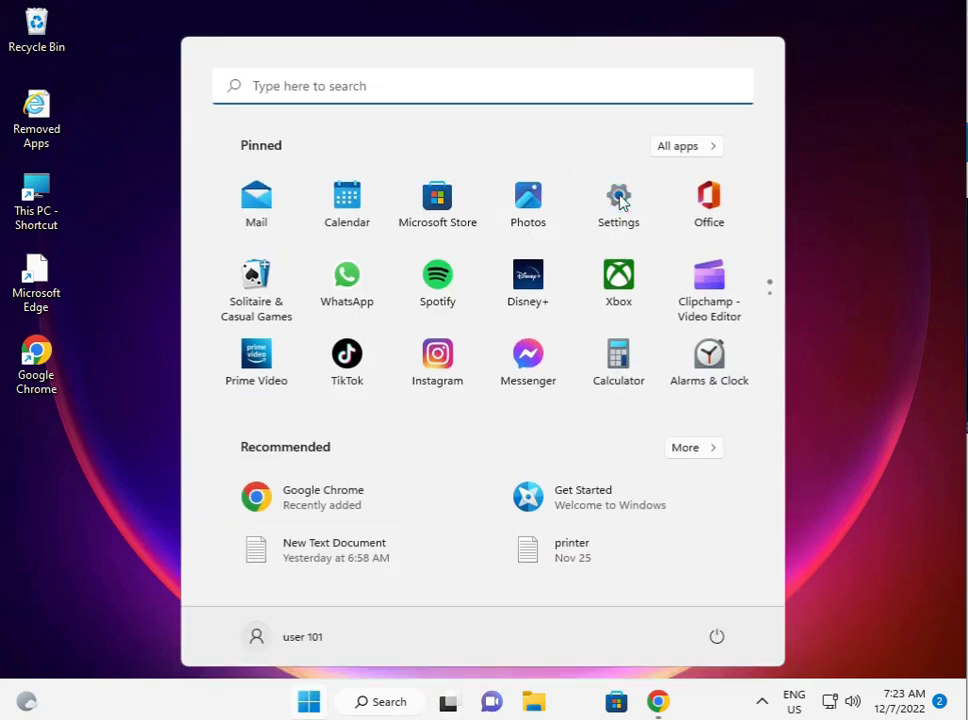
click(618, 200)
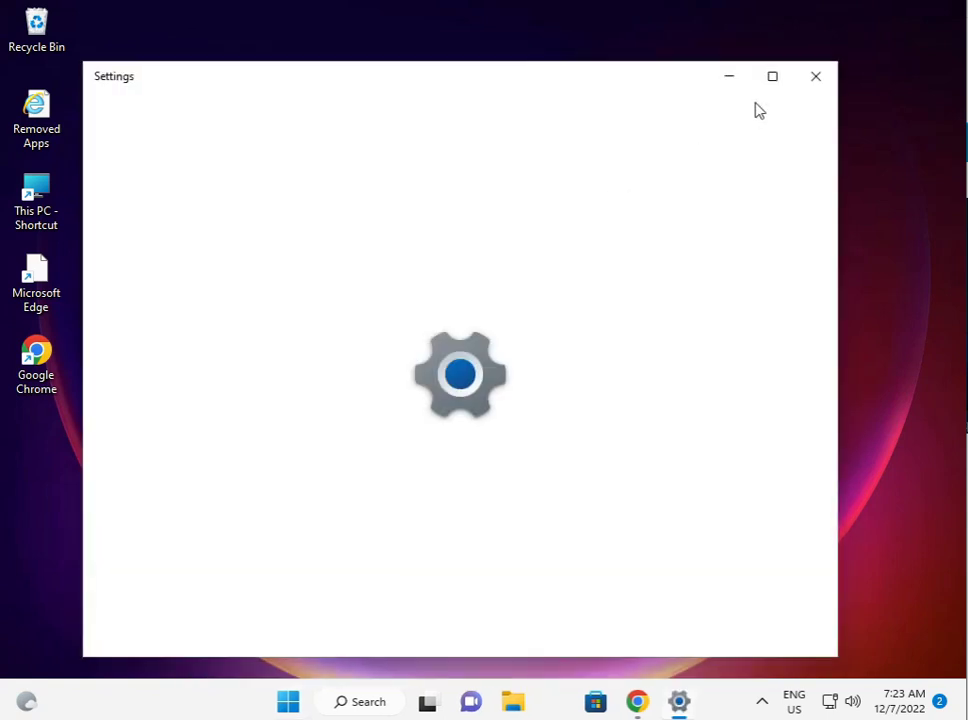
click(772, 76)
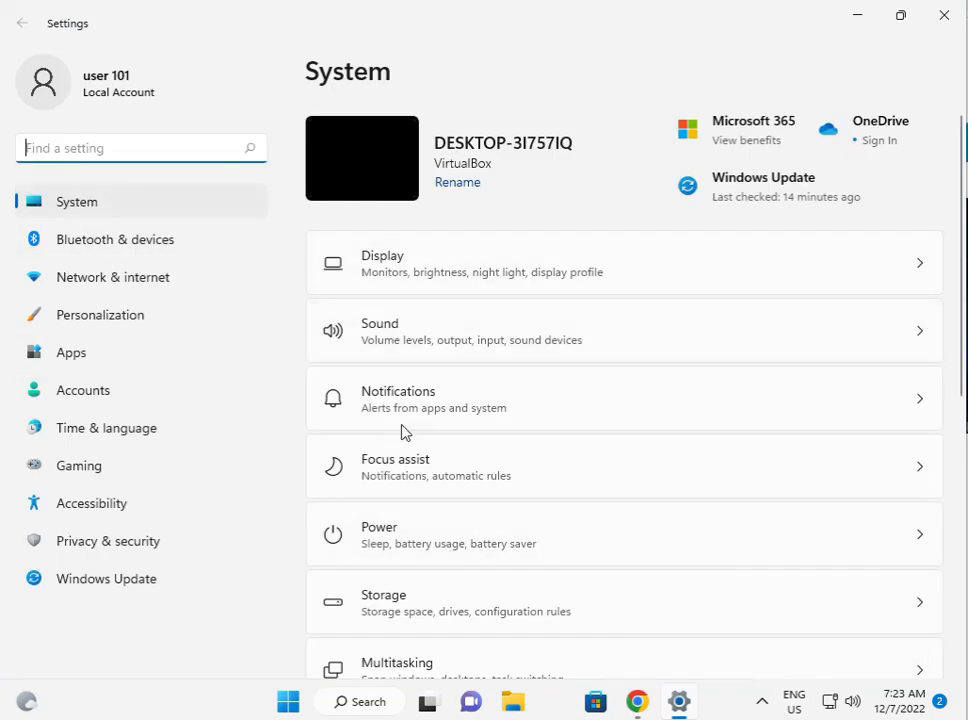
Scroll down Other troubleshooters and run the Windows Store Apps troubleshooter.
scroll(down, 3)
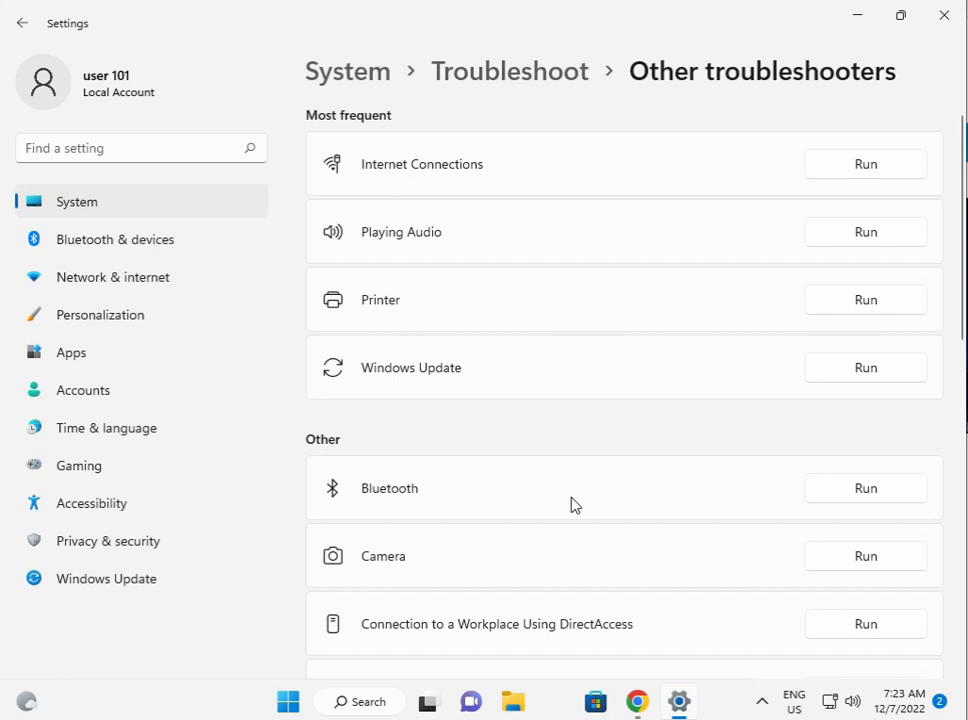
scroll(down, 3)
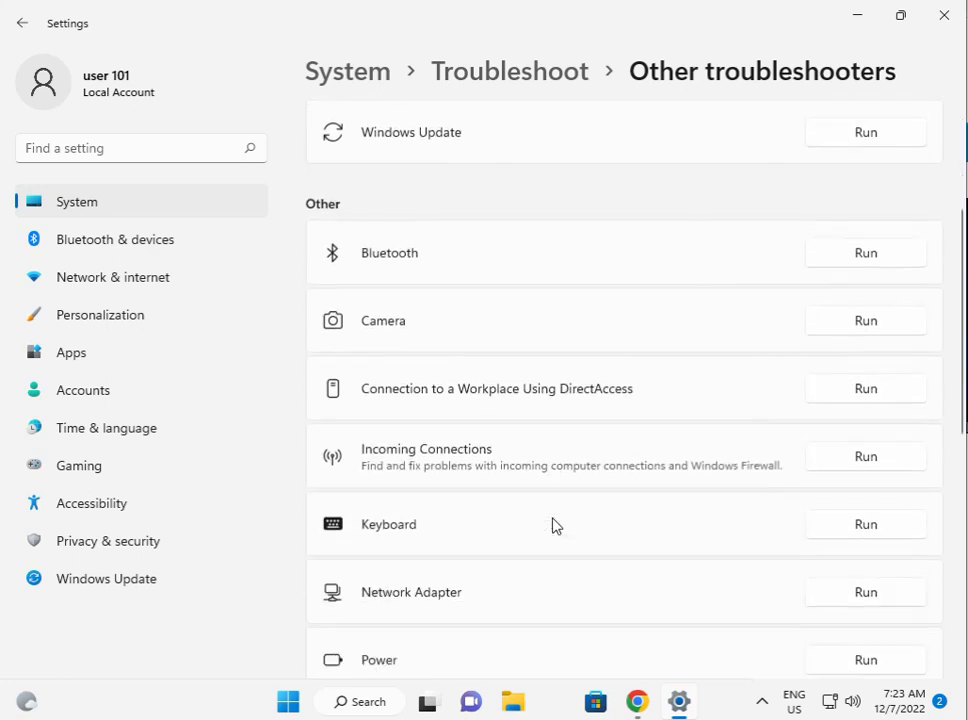
scroll(down, 3)
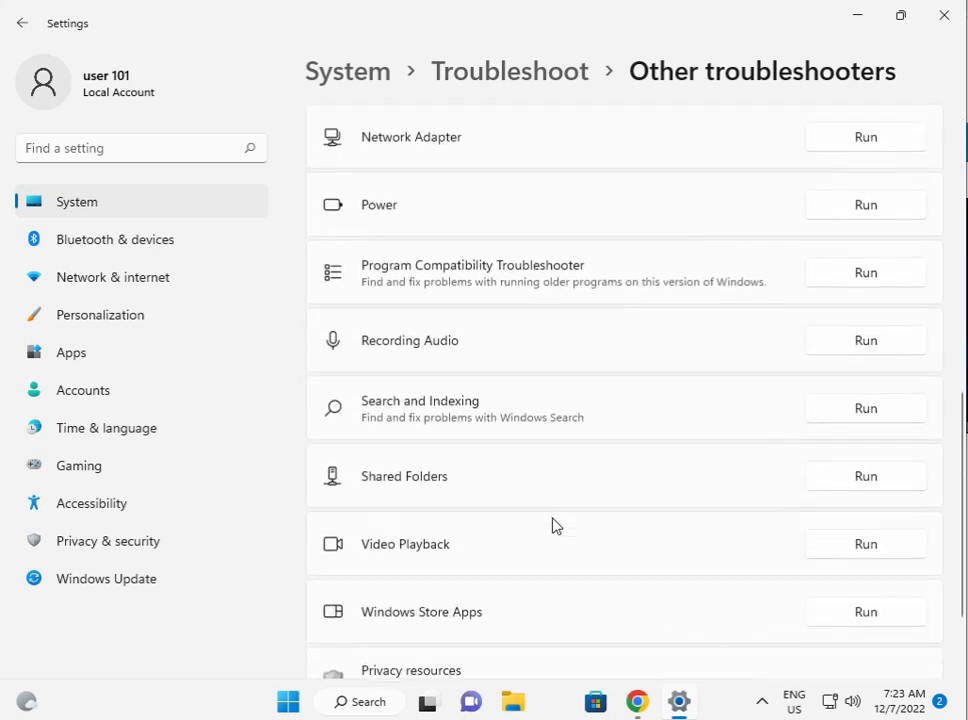
scroll(down, 3)
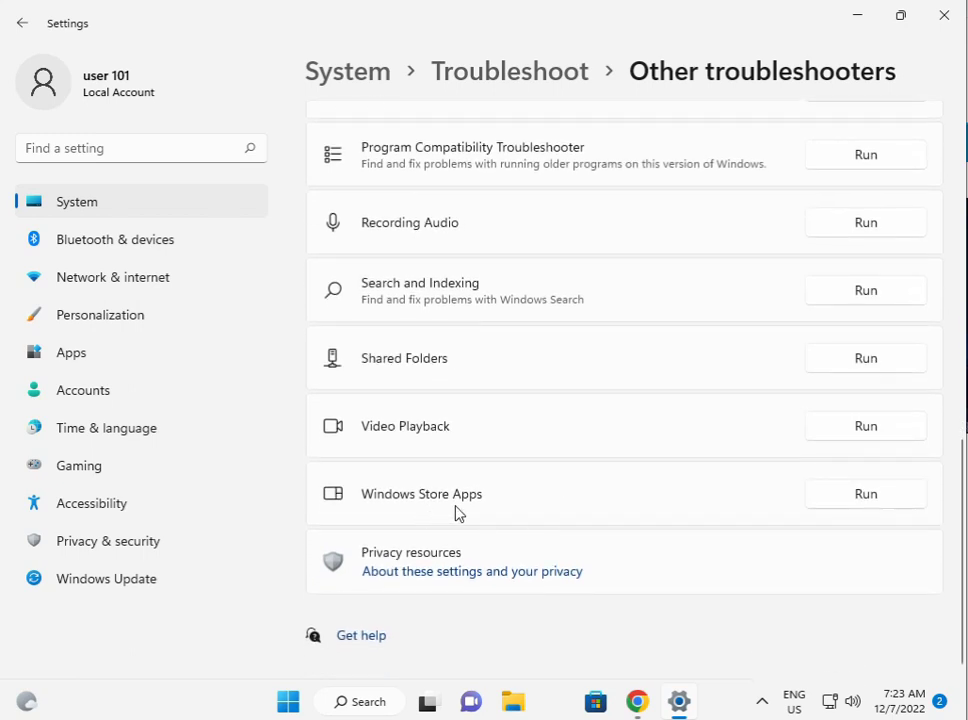
click(865, 493)
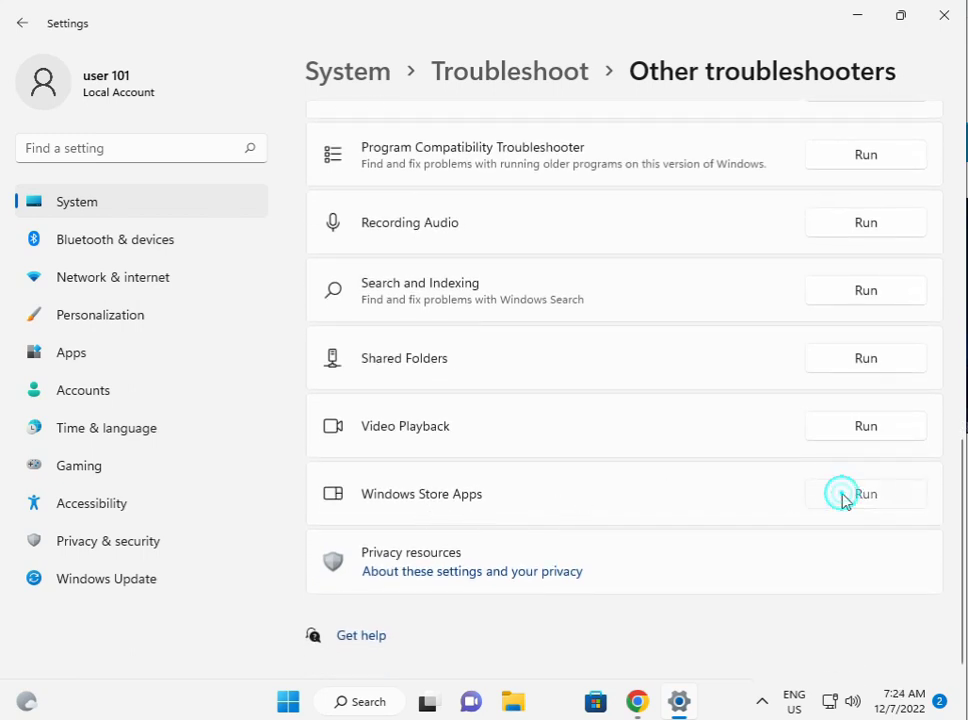
Let the Windows Store Apps troubleshooter start detecting Store app problems.
click(865, 493)
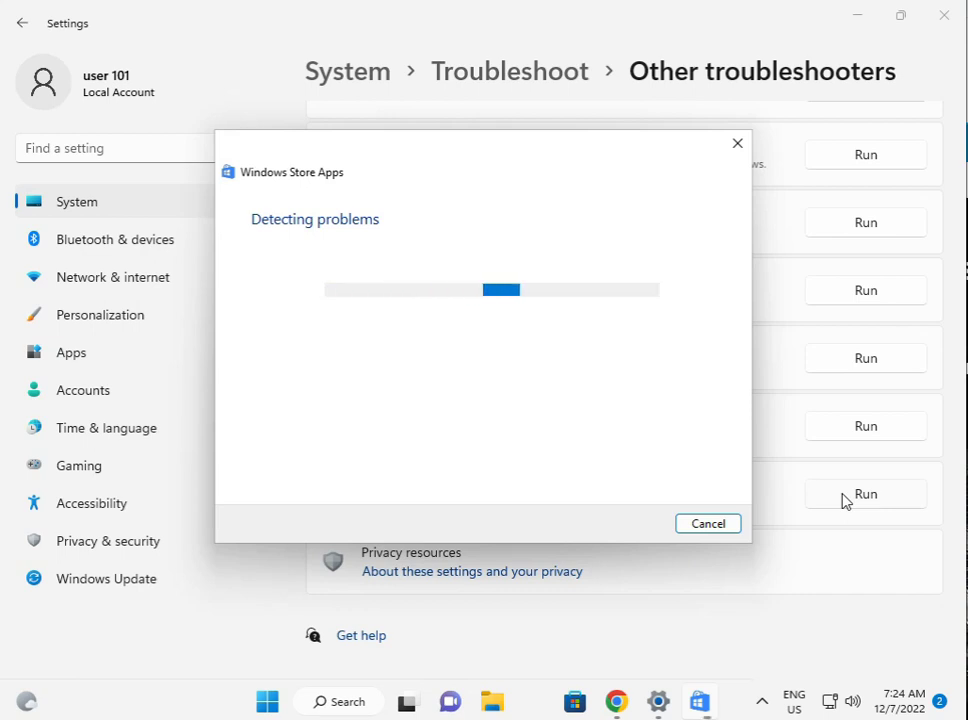
mouse_move(700, 701)
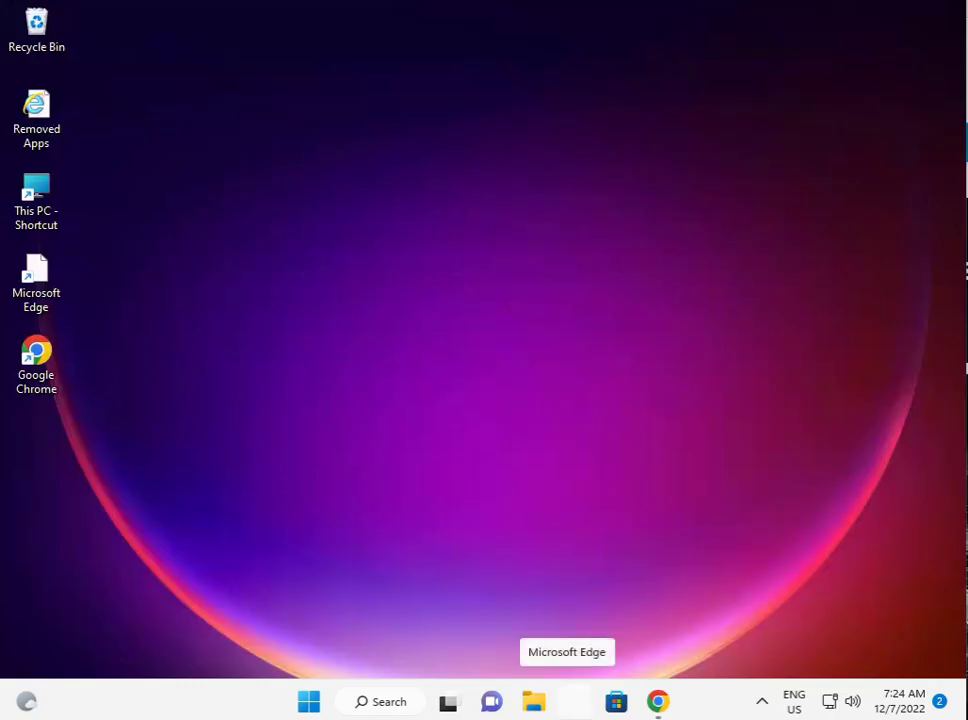
mouse_move(308, 701)
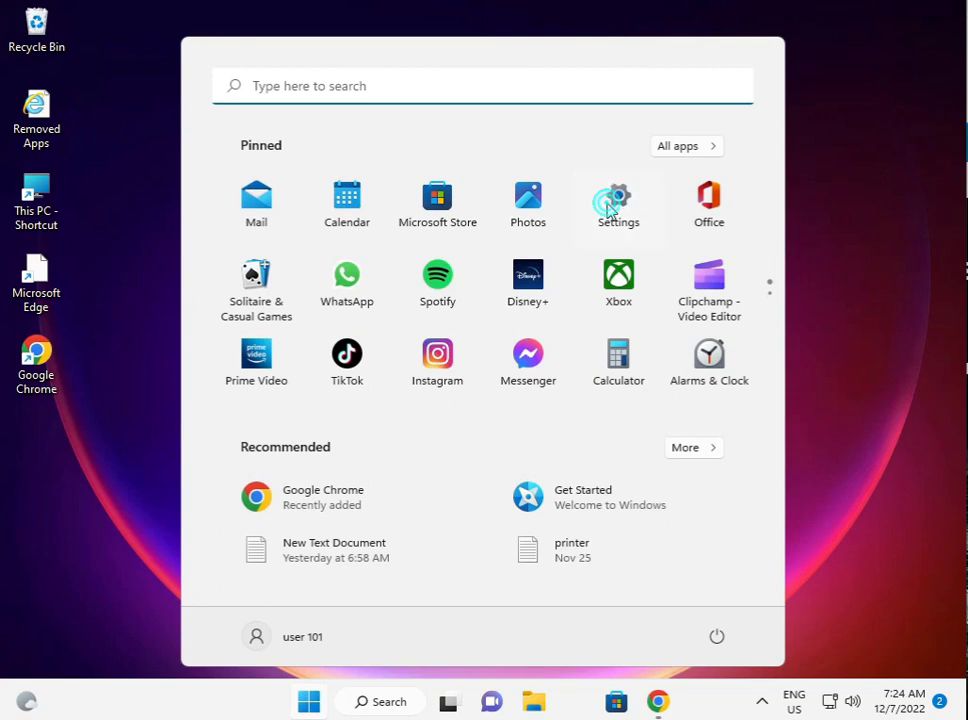
Relaunch Settings from the Start menu and switch to the Apps section.
click(618, 203)
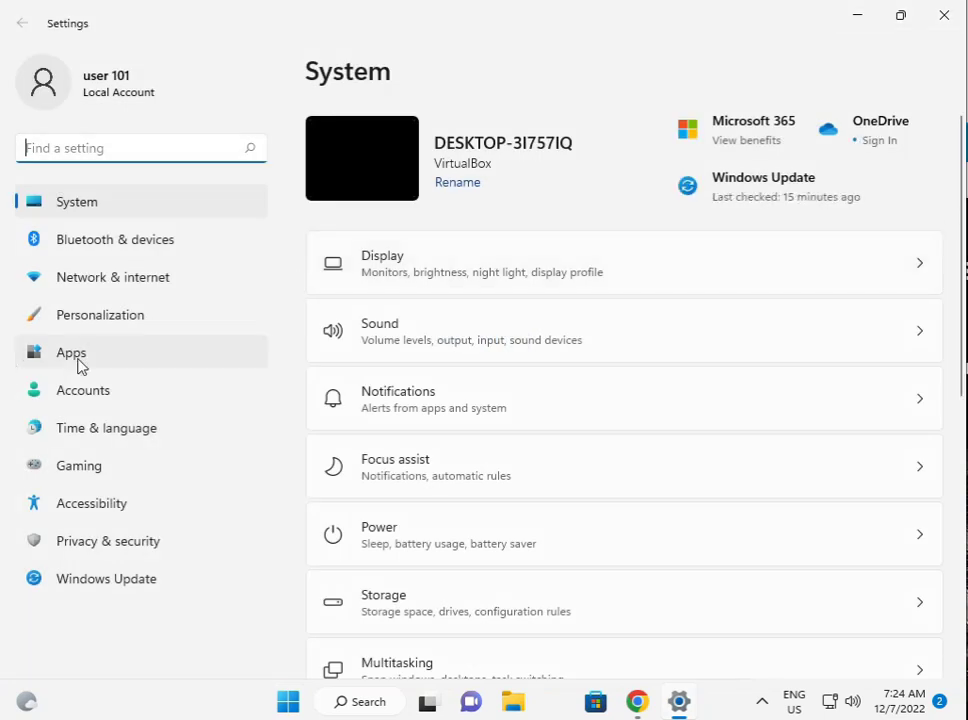
click(71, 352)
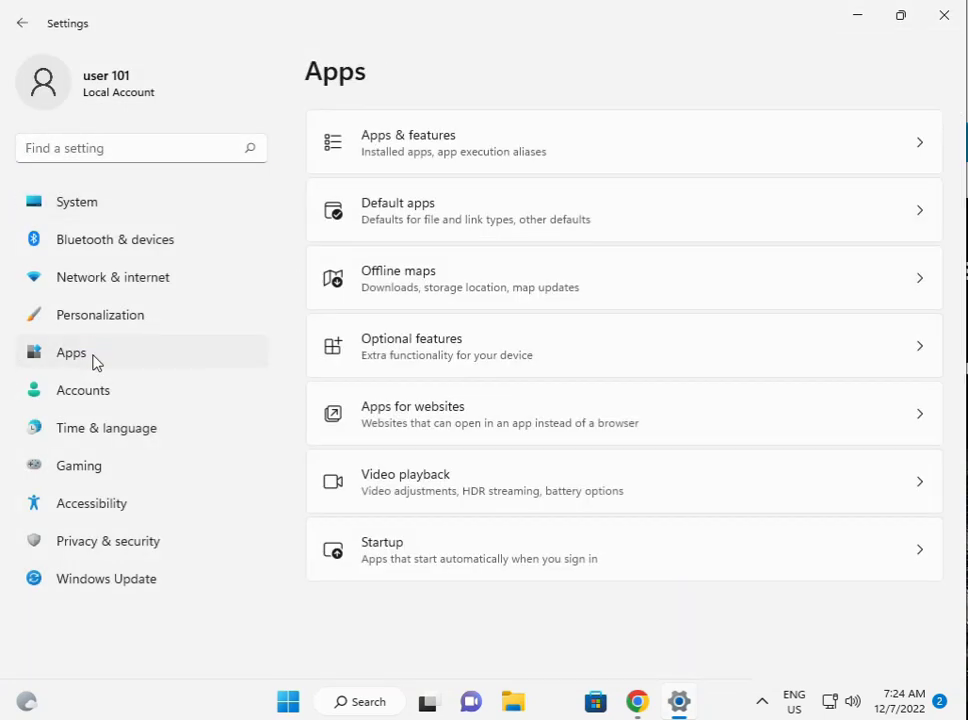
mouse_move(500, 148)
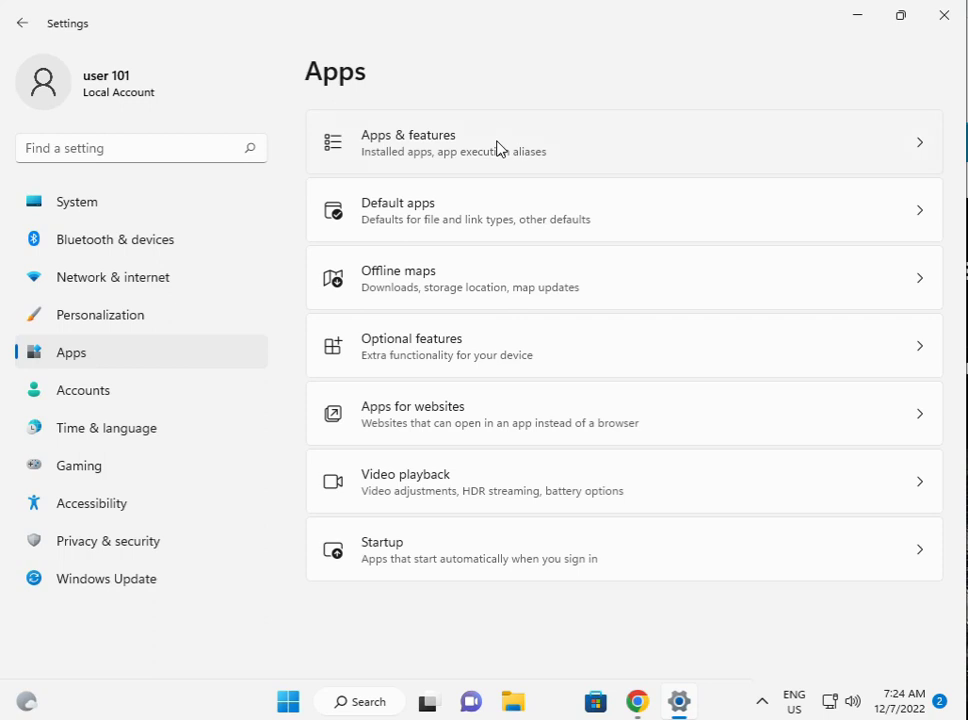
Open Microsoft Store's Advanced options from the Apps & features list.
click(623, 142)
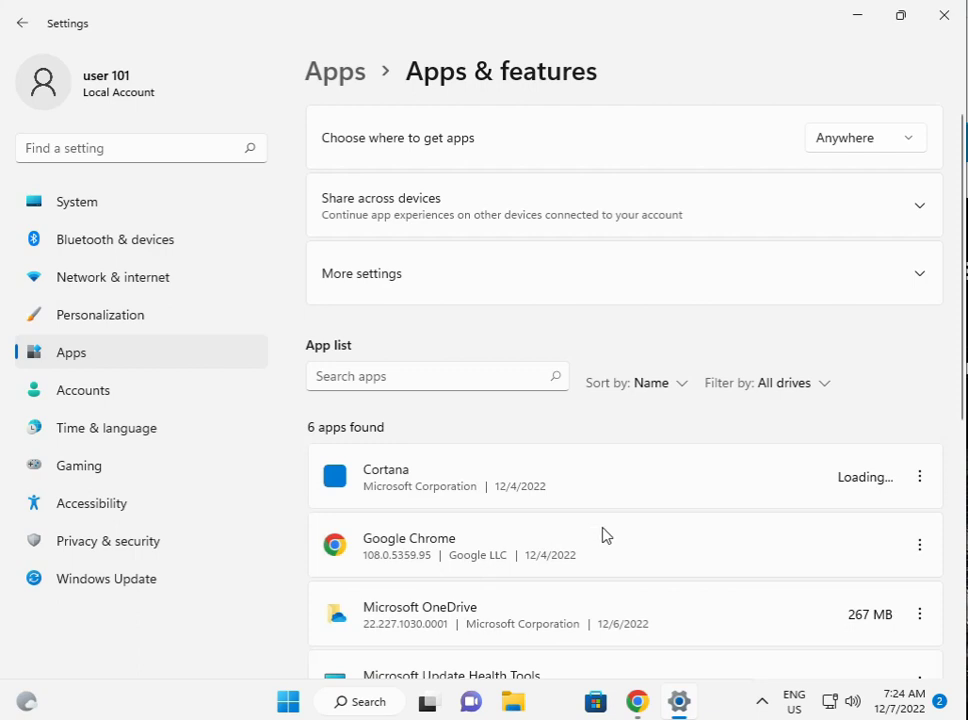
scroll(down, 3)
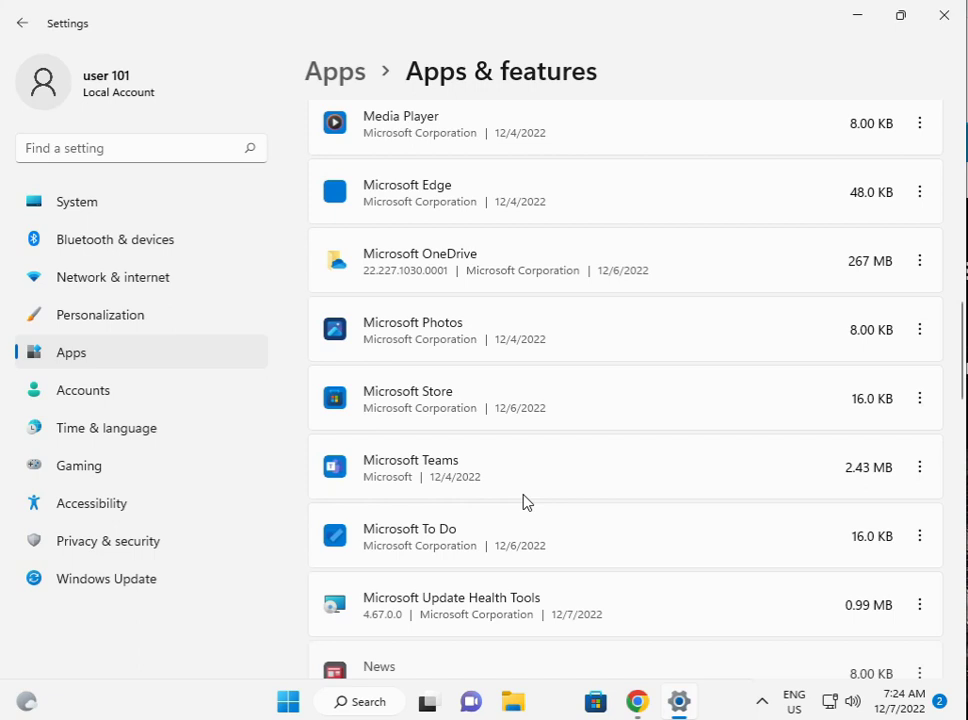
mouse_move(395, 411)
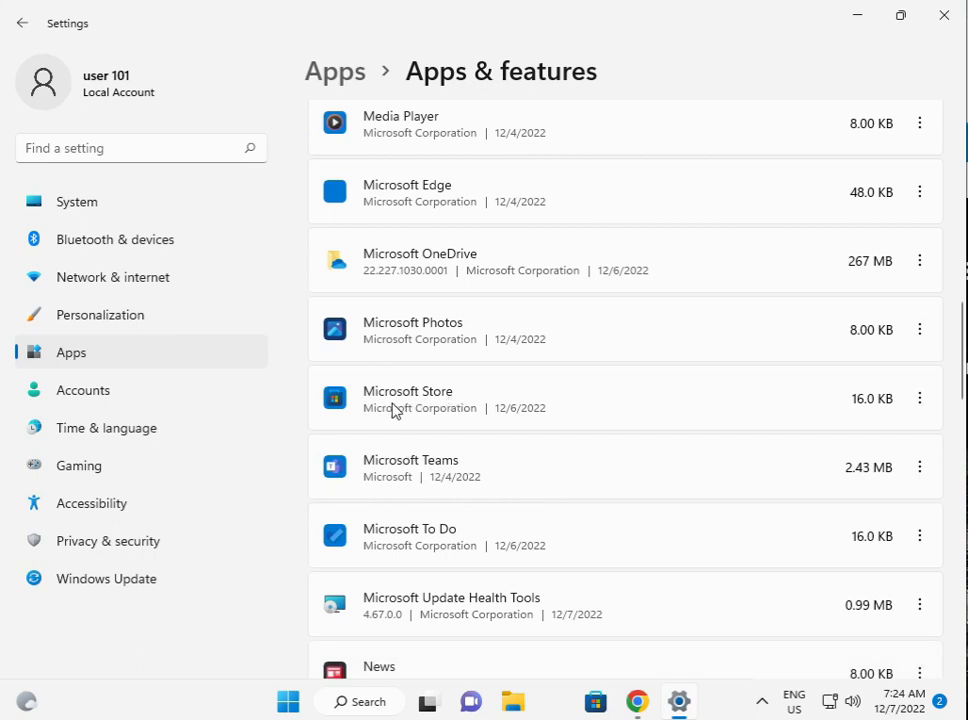
mouse_move(919, 398)
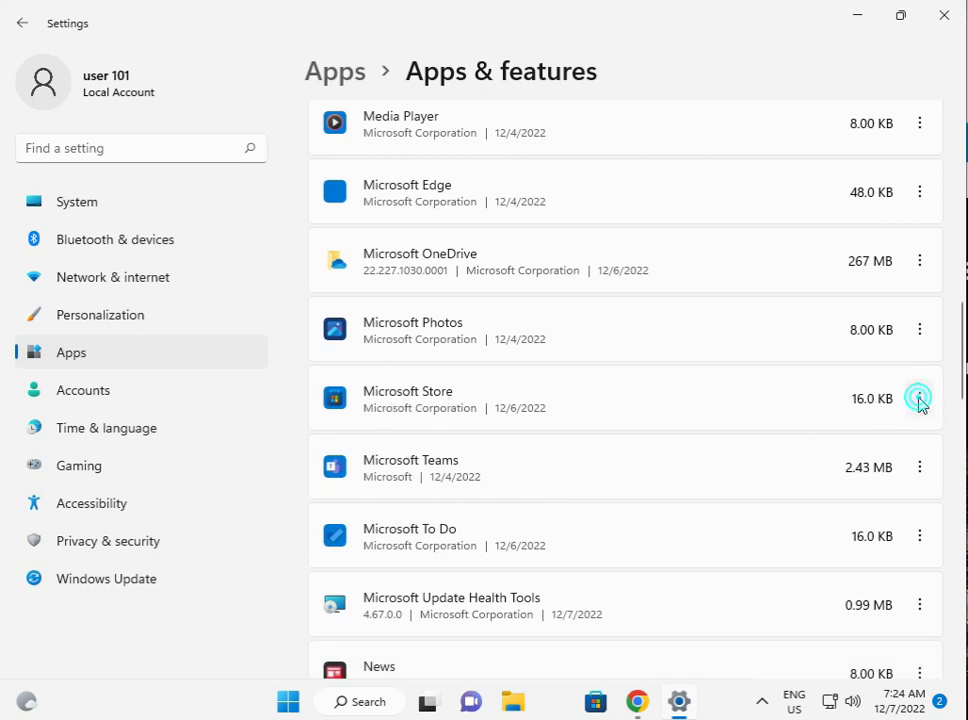
click(918, 398)
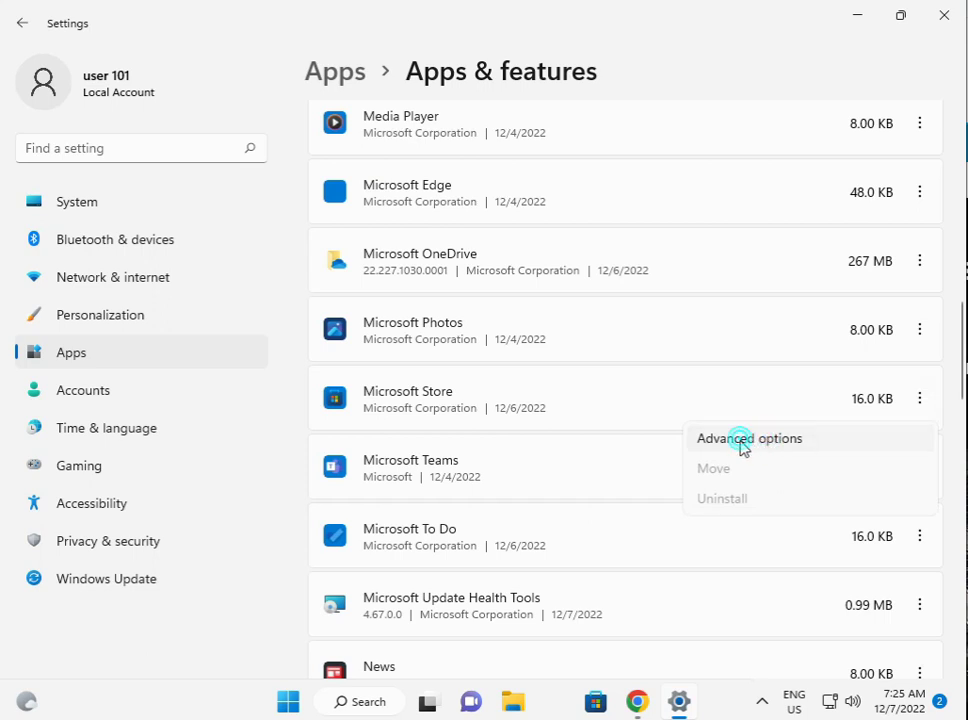
click(748, 438)
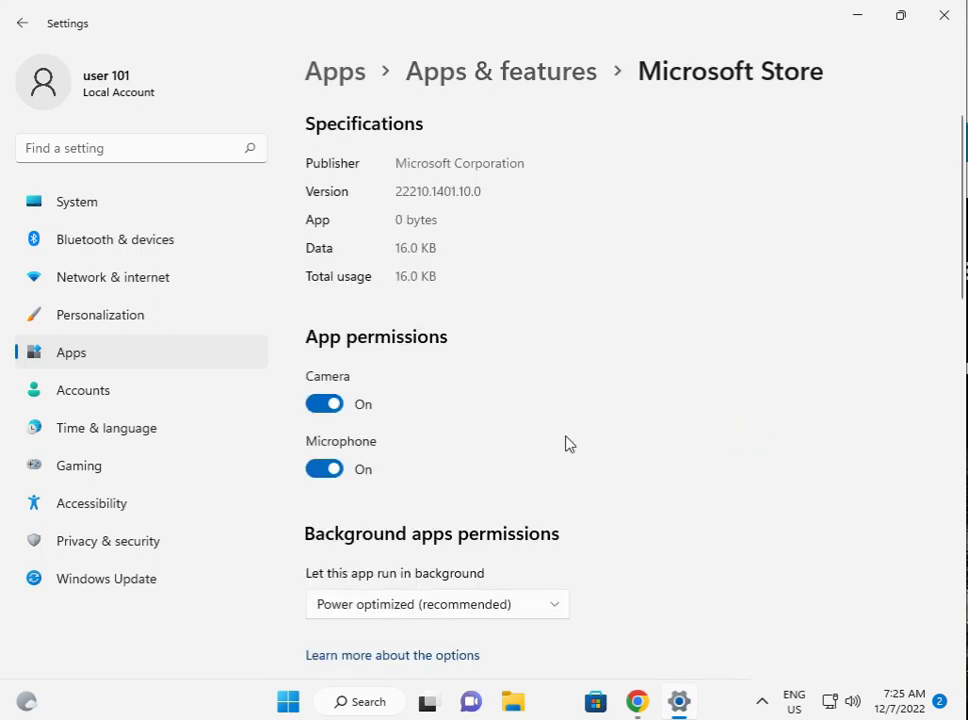
Start repairing the Microsoft Store app from its advanced options page.
scroll(down, 3)
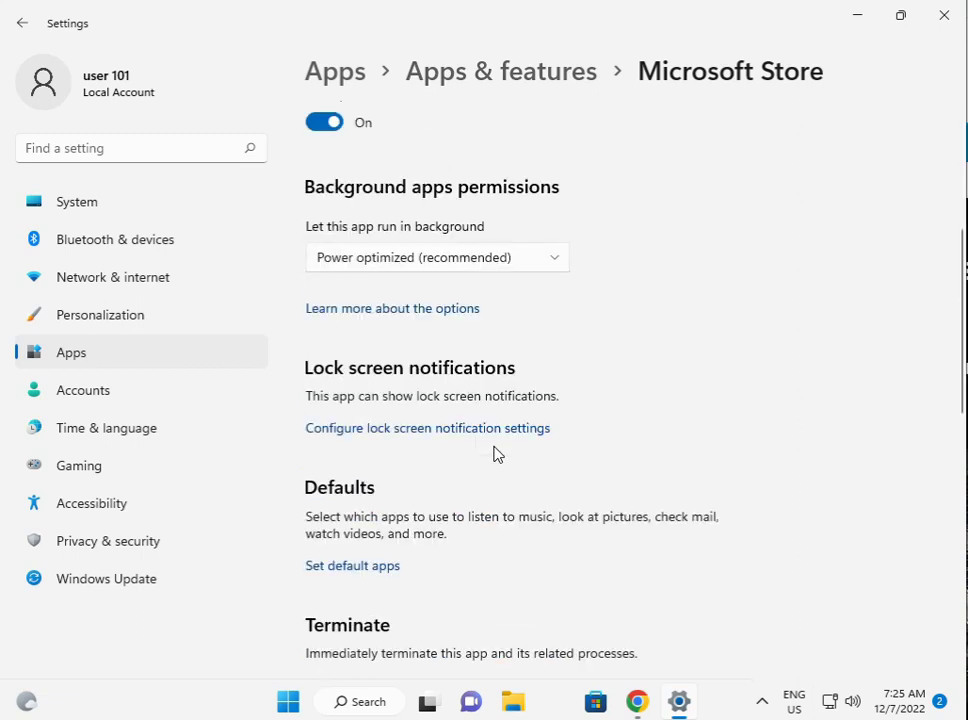
scroll(down, 3)
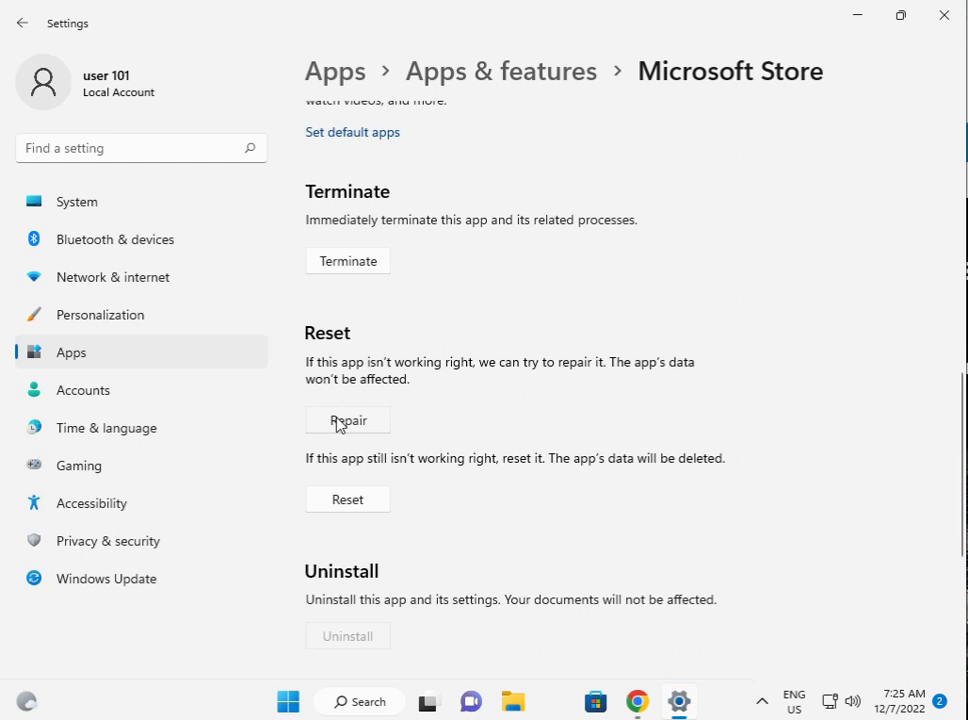
click(347, 420)
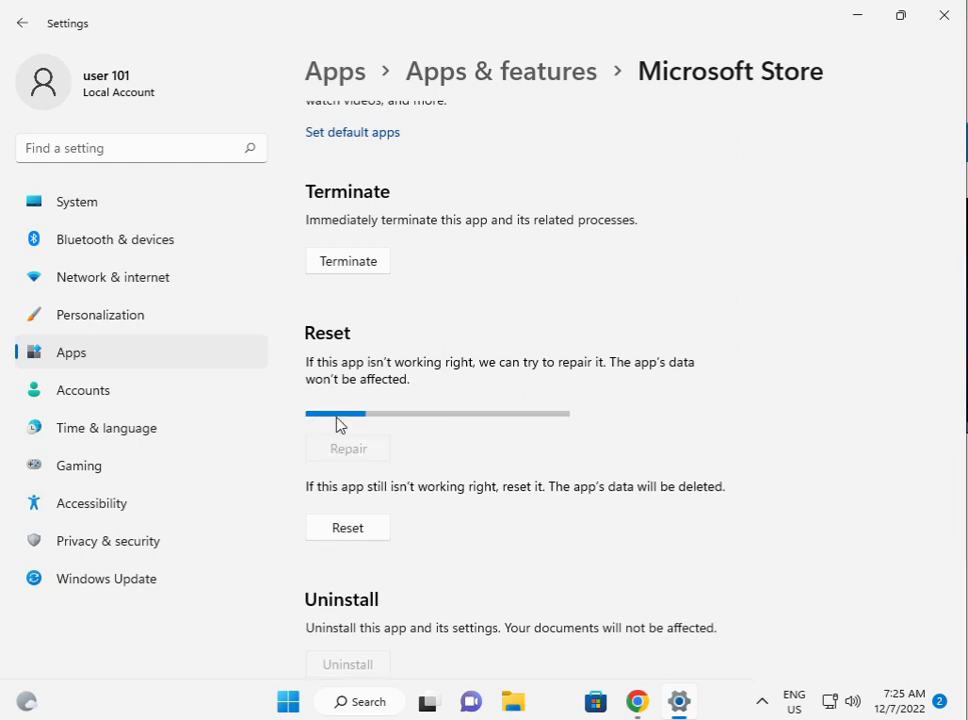
mouse_move(678, 700)
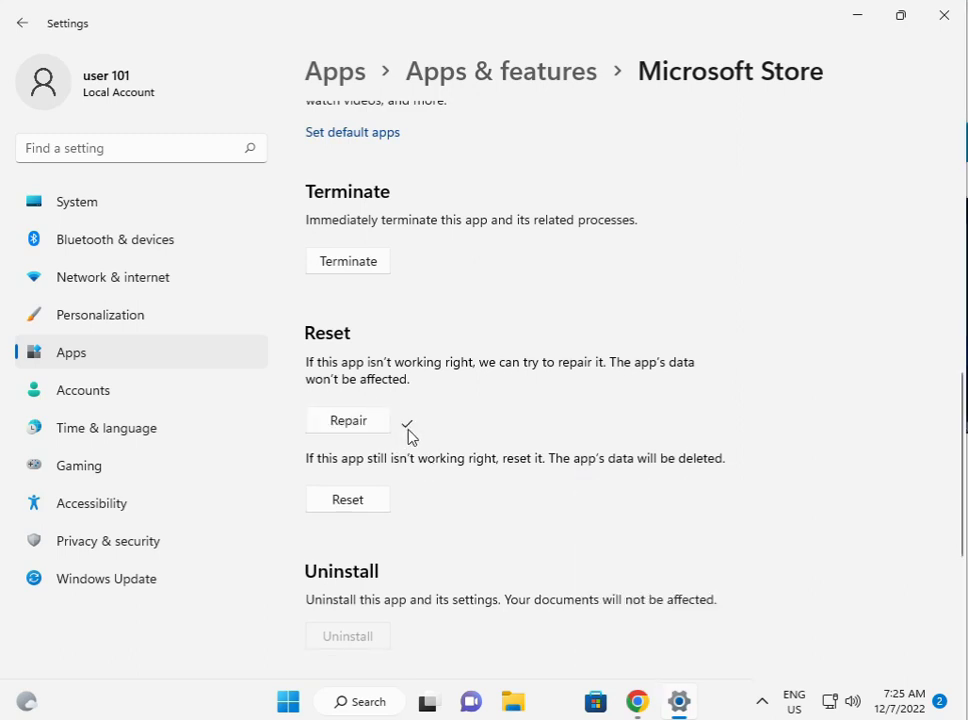
mouse_move(351, 503)
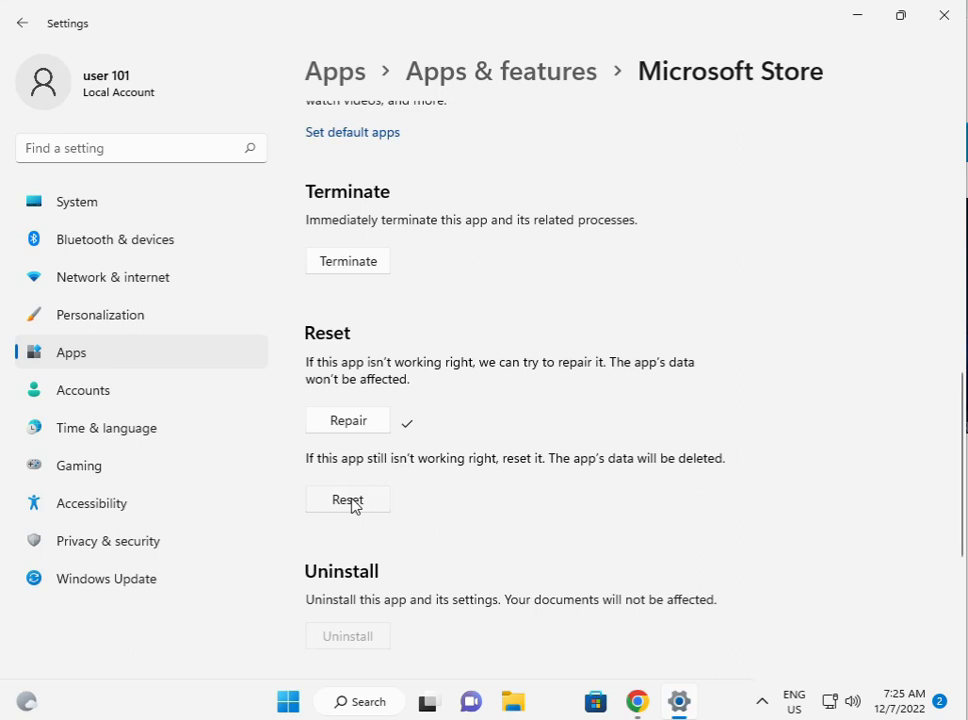
Reset the Microsoft Store app, confirming deletion of its data in the flyout.
click(347, 499)
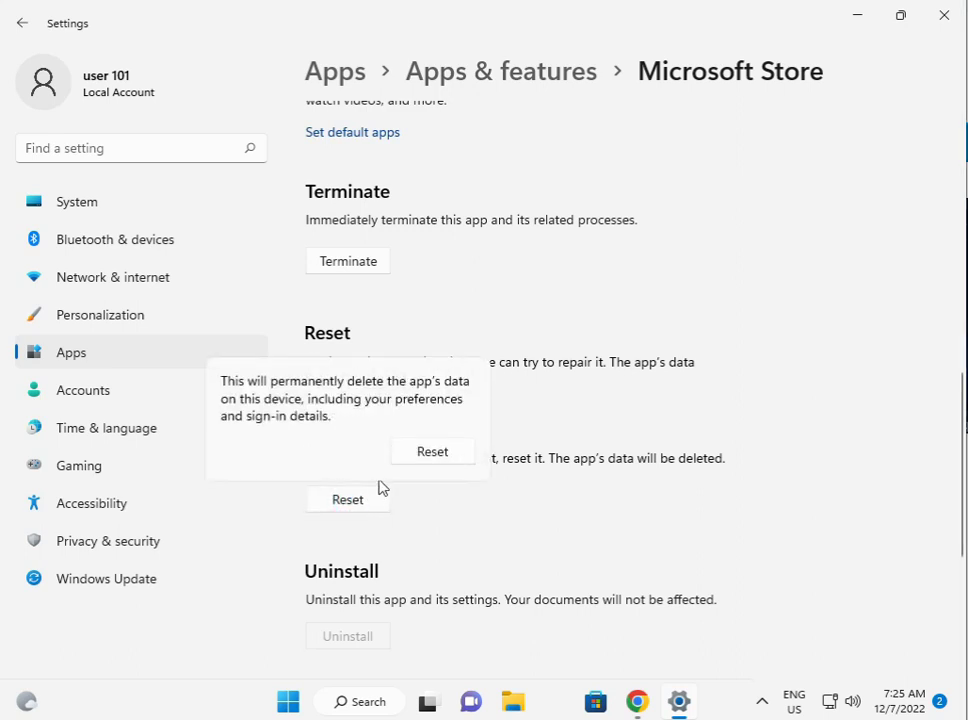
click(432, 451)
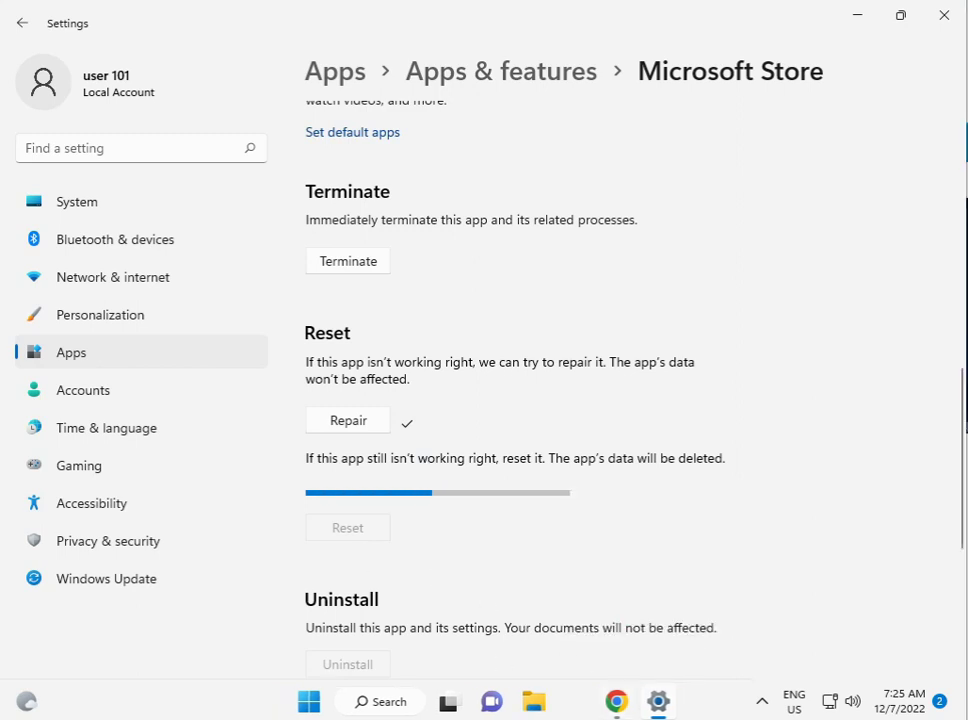
click(347, 527)
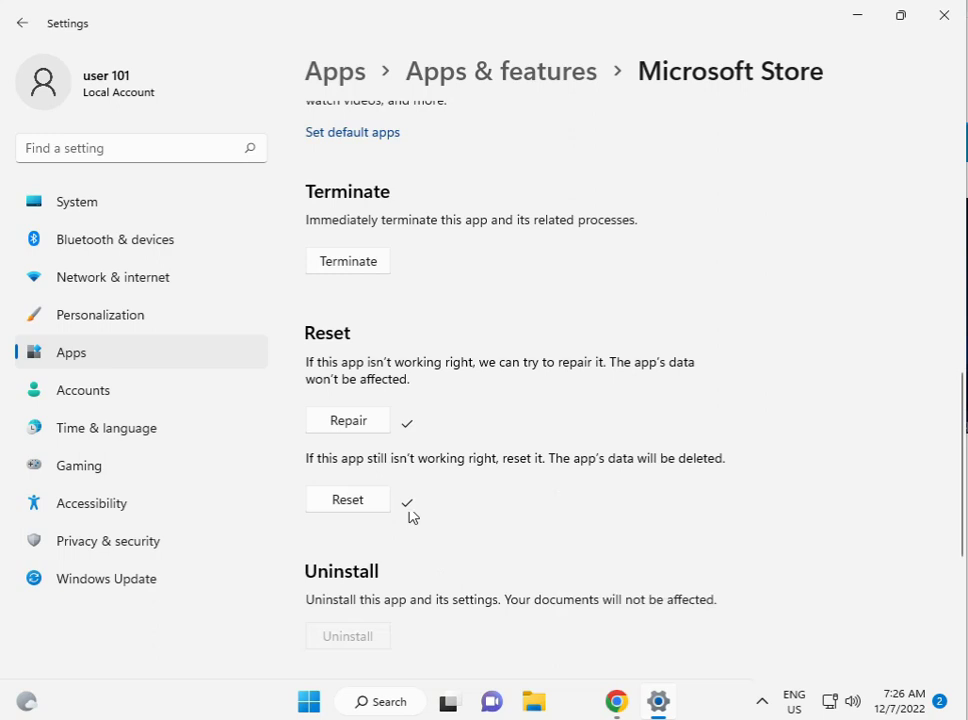
mouse_move(569, 683)
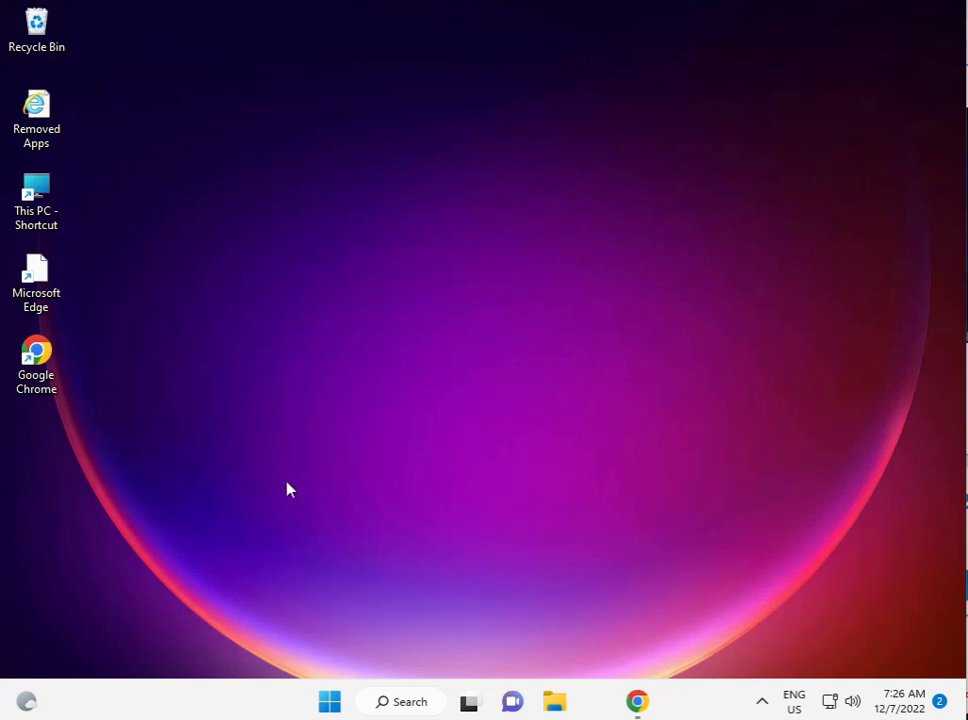
mouse_move(555, 701)
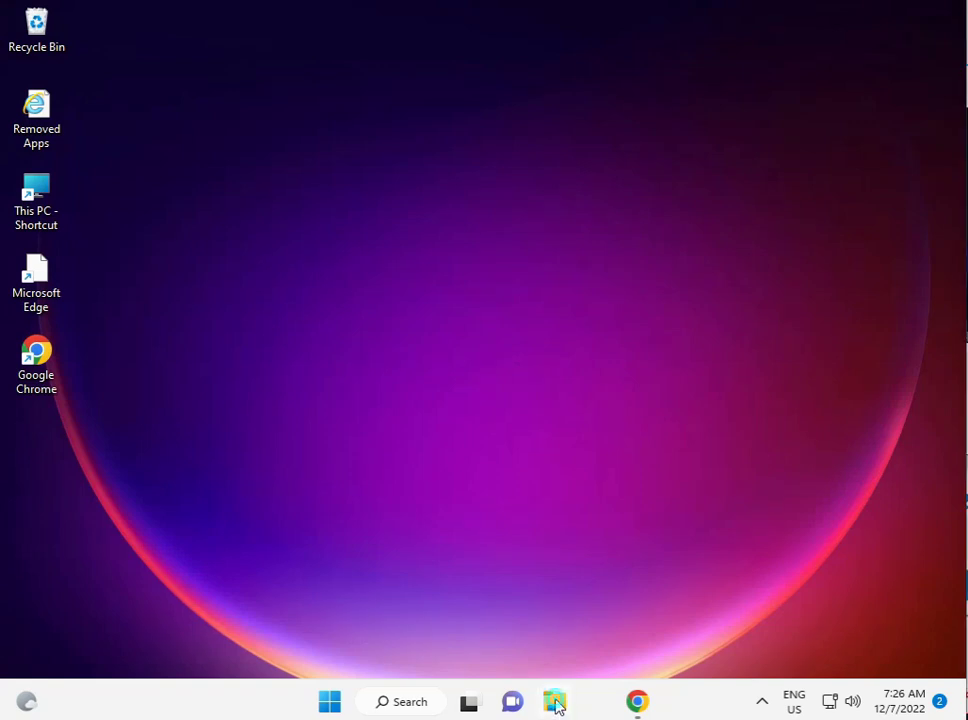
Navigate File Explorer through This PC and C:\Users into the user 101 folder.
click(554, 701)
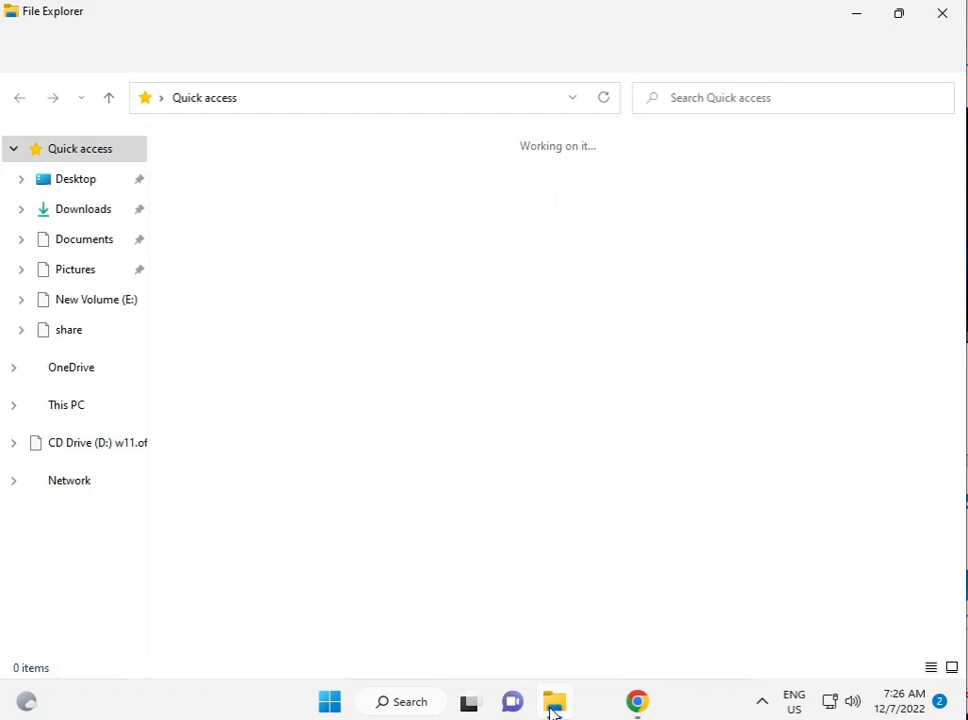
click(66, 404)
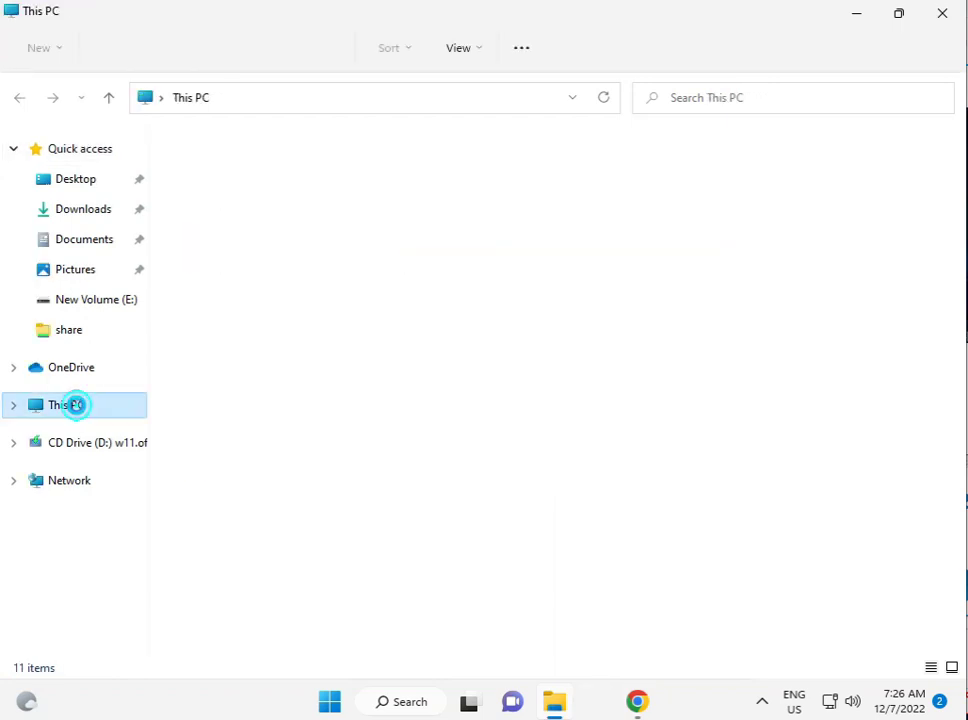
click(66, 405)
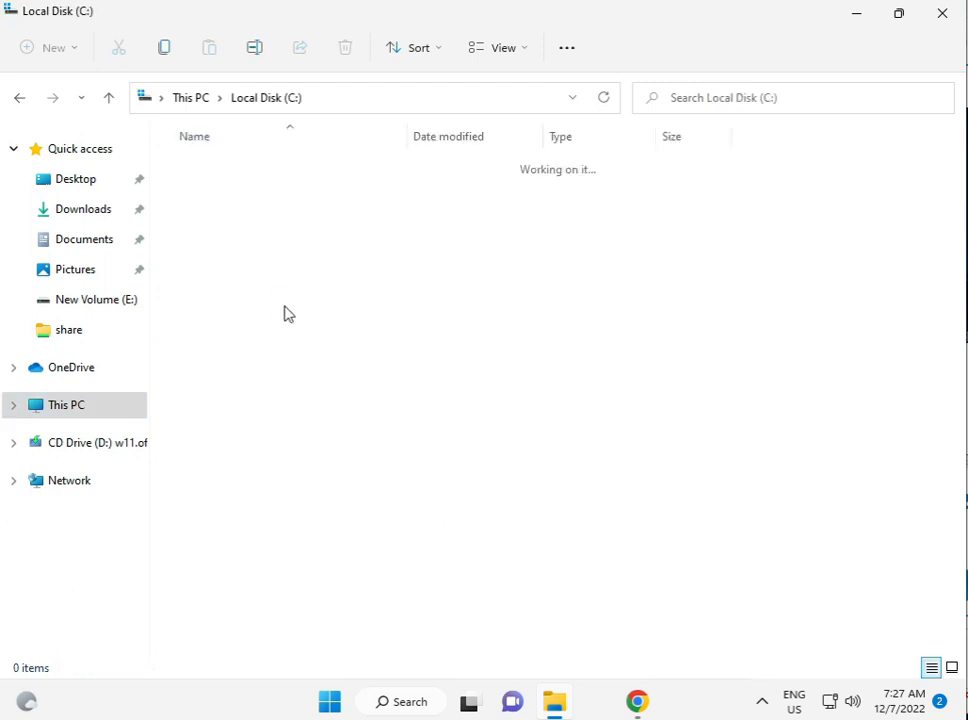
click(200, 371)
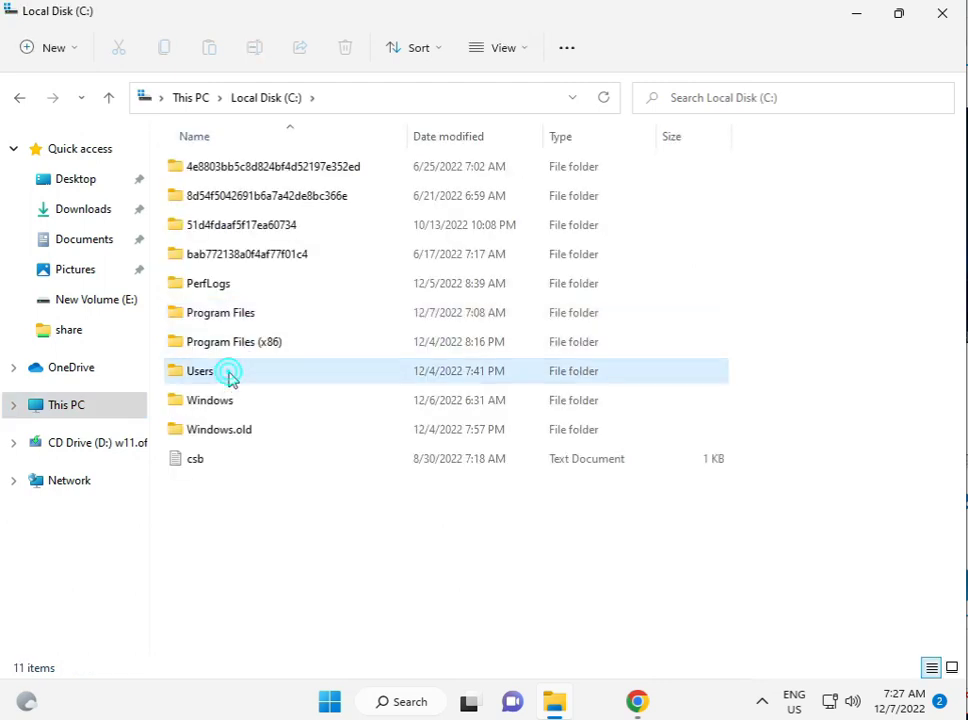
double_click(200, 371)
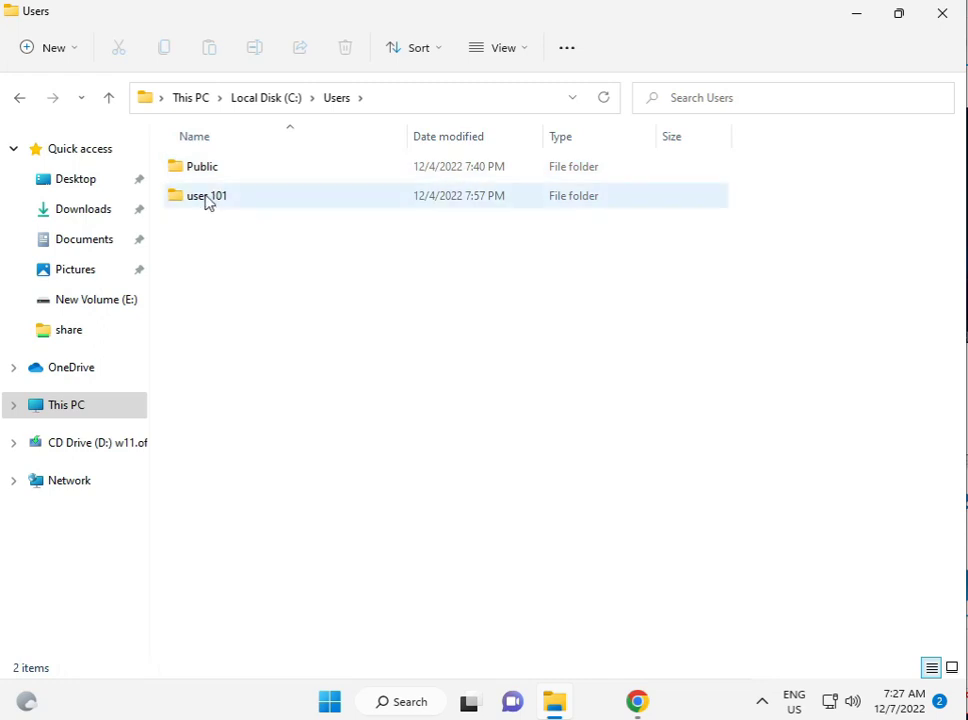
mouse_move(207, 196)
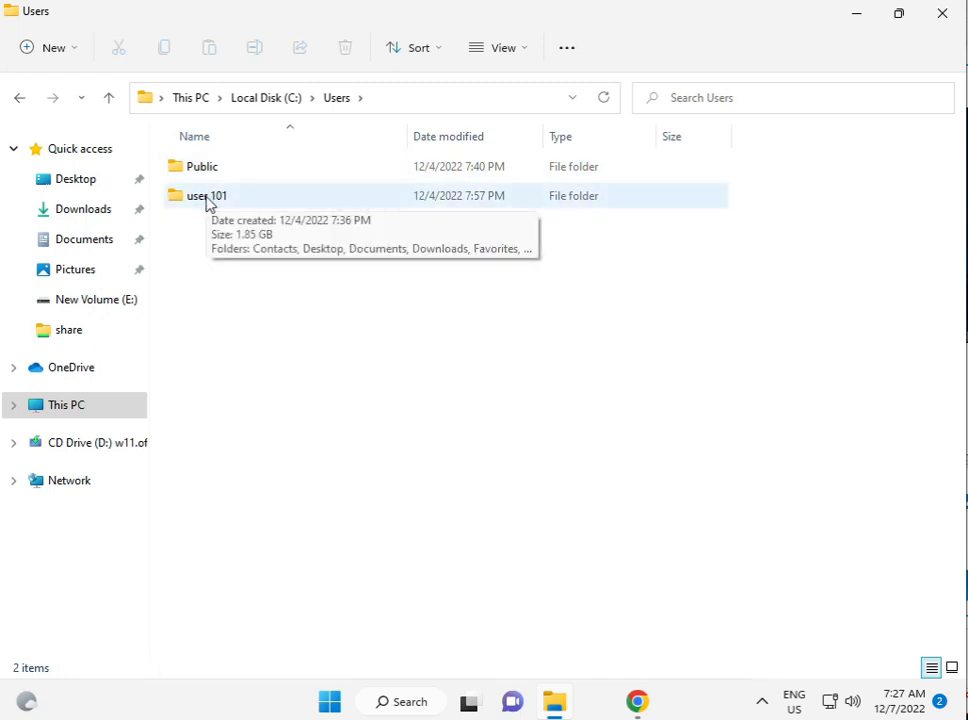
click(207, 195)
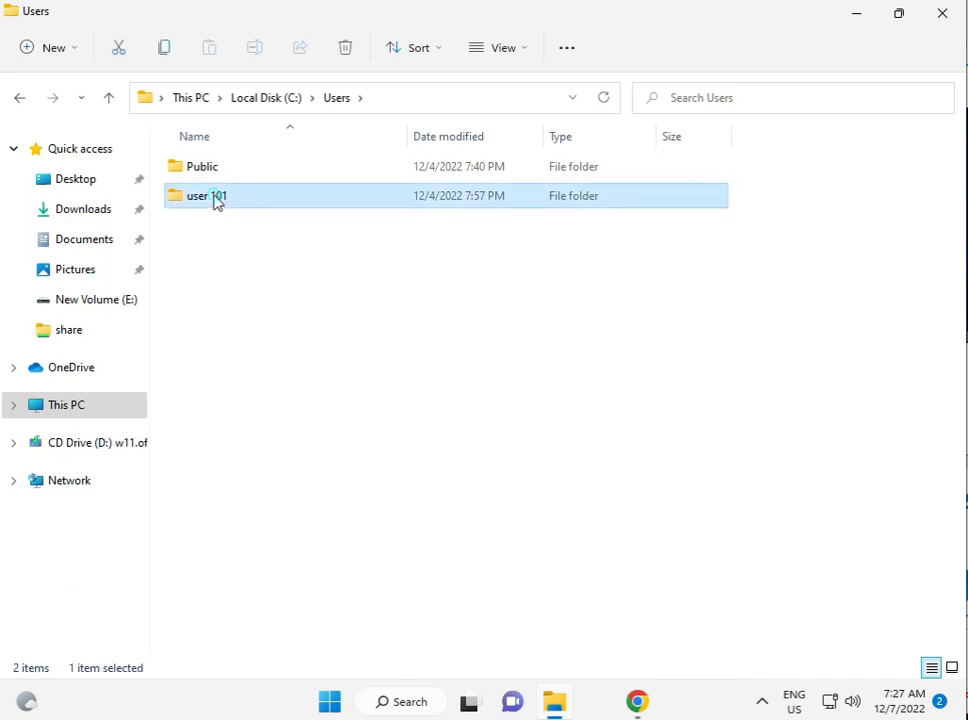
double_click(207, 195)
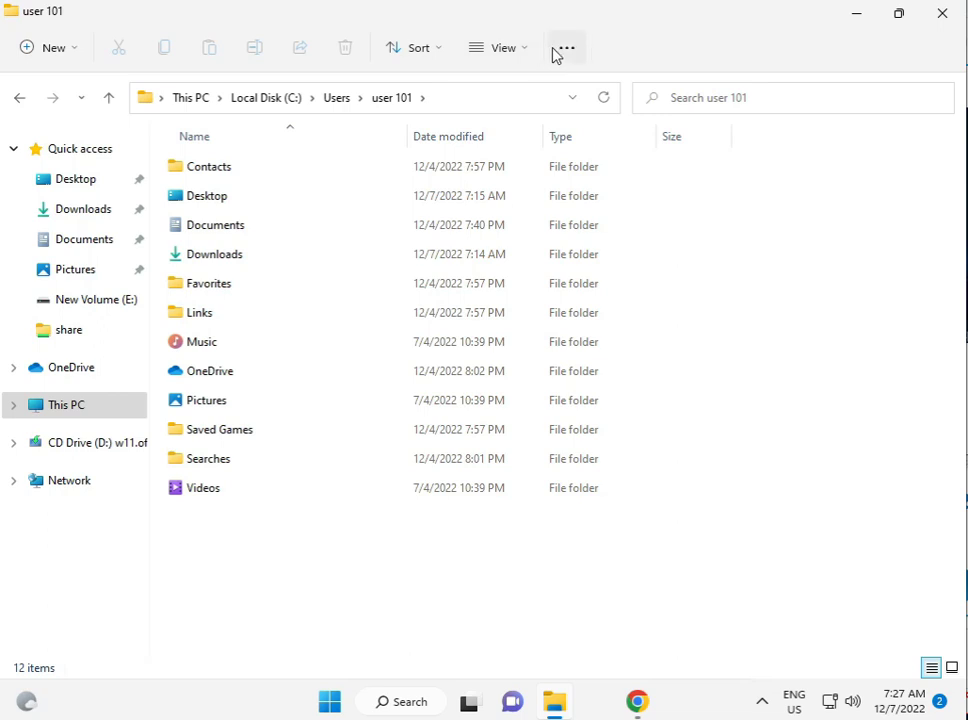
View the profile folder's Properties window, then close it.
click(566, 47)
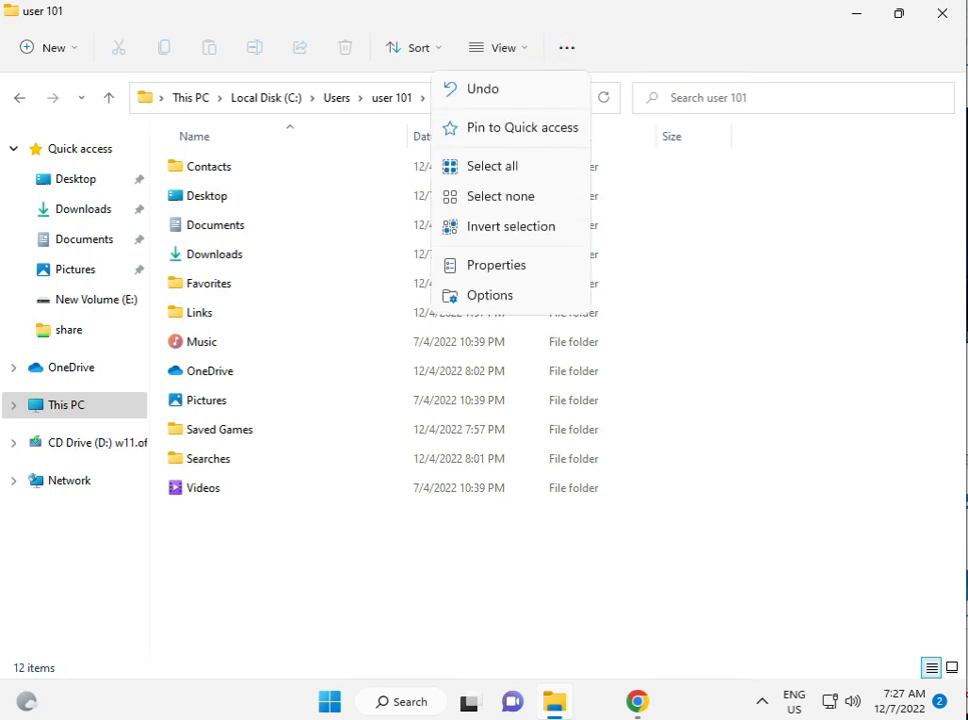
click(496, 265)
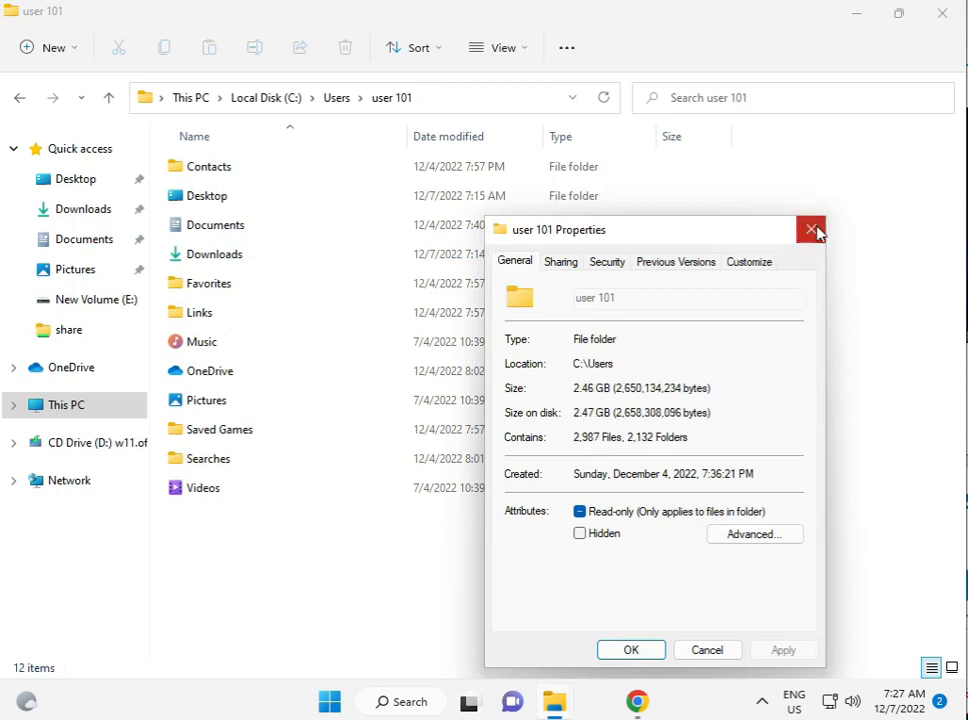
click(810, 229)
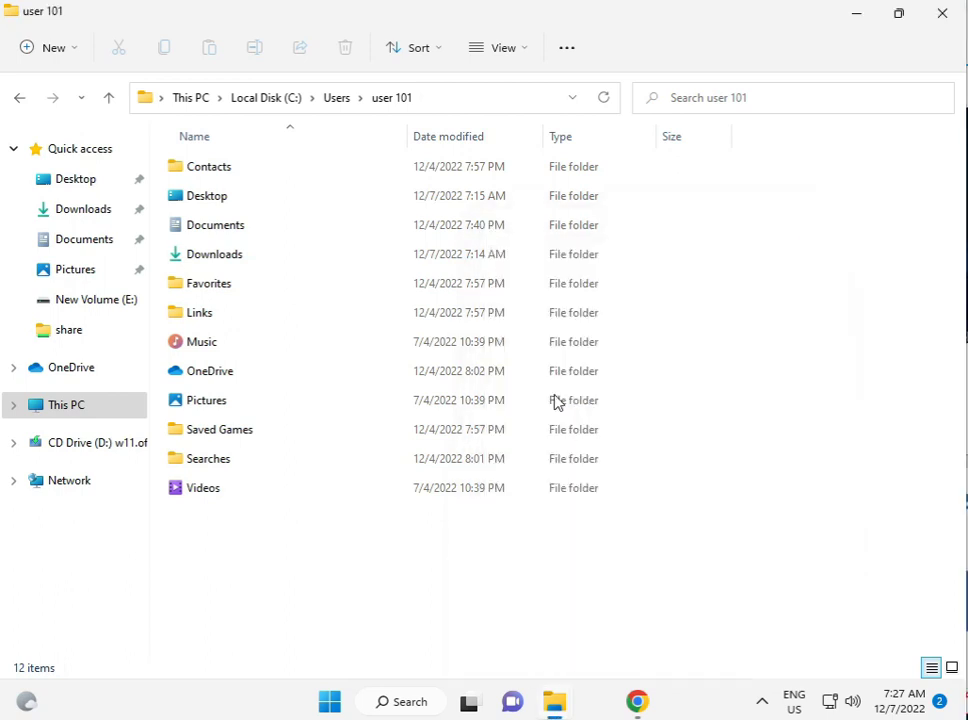
Turn on 'Show hidden files, folders, and drives' in Folder Options' View settings.
click(566, 47)
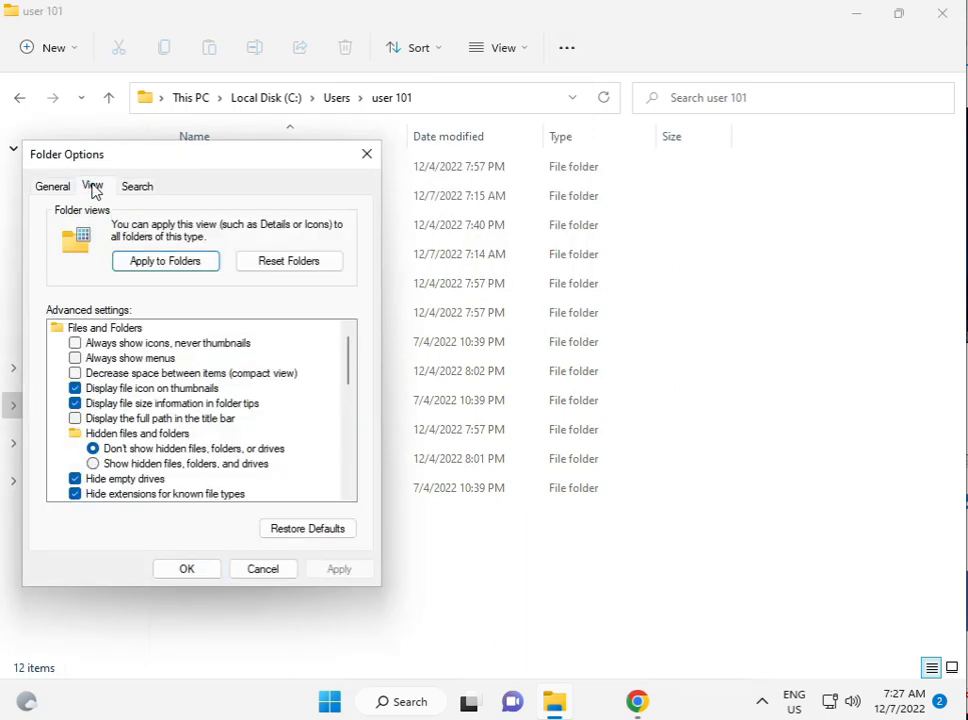
click(92, 463)
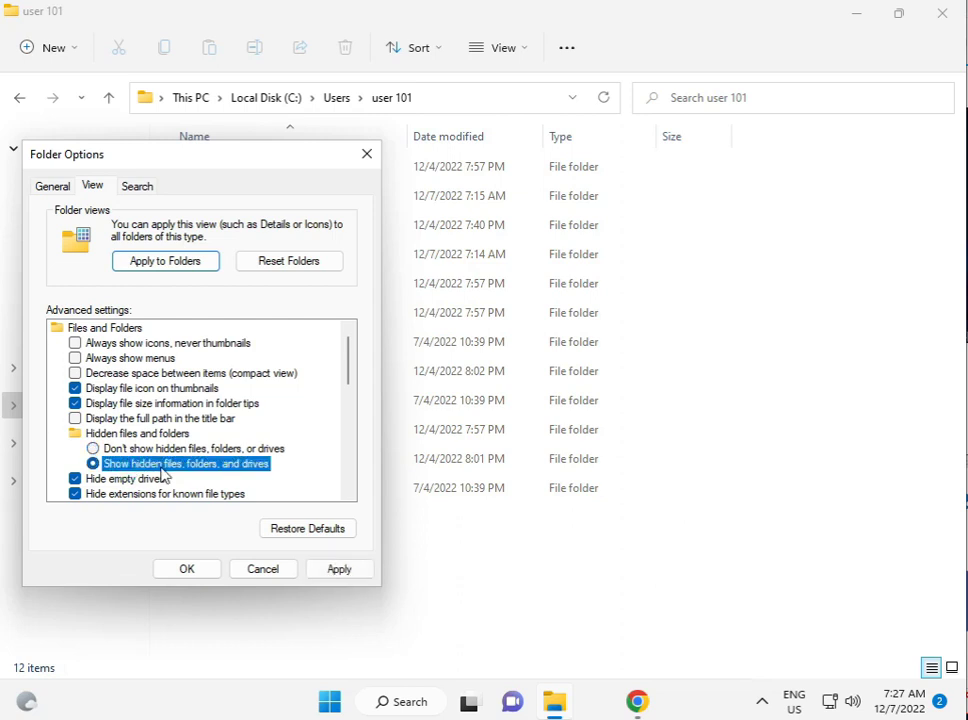
click(186, 568)
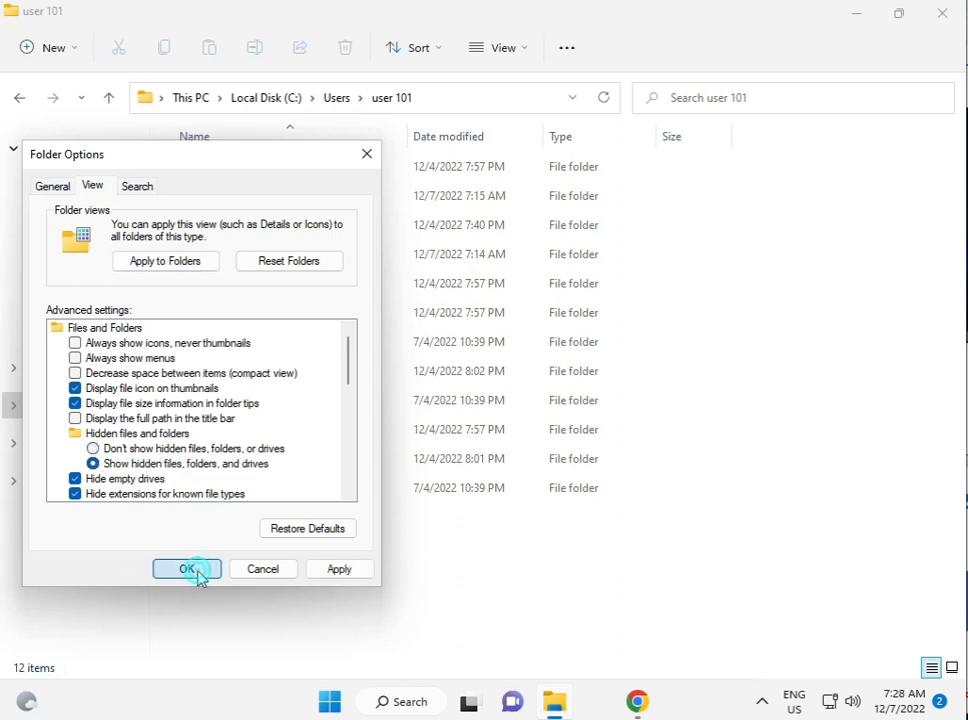
click(186, 569)
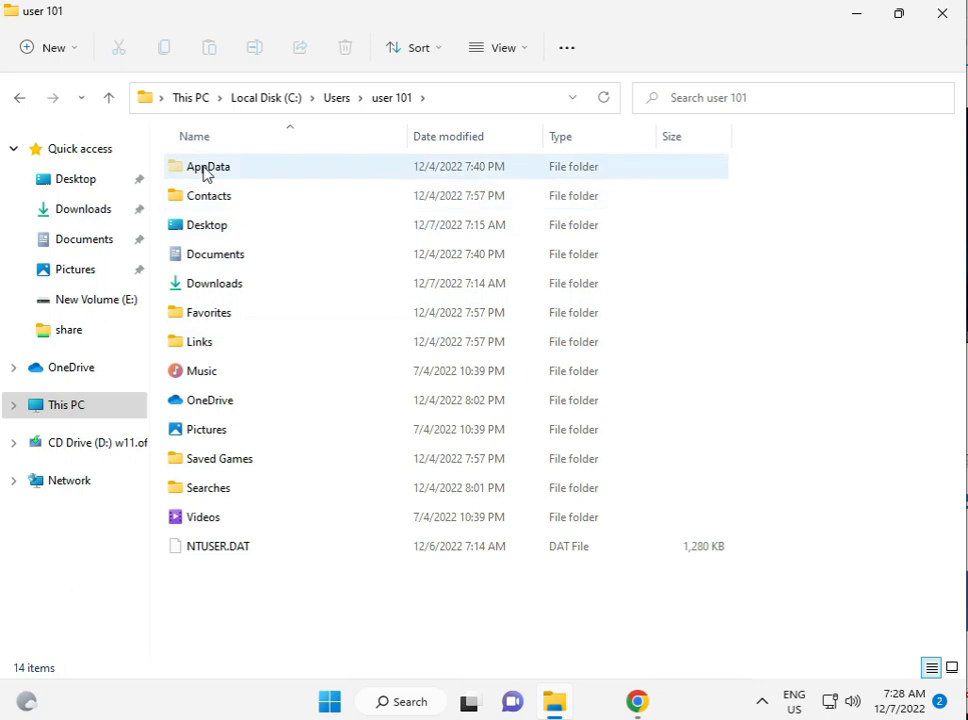
Enter AppData and open the Properties window of its Local folder.
click(207, 166)
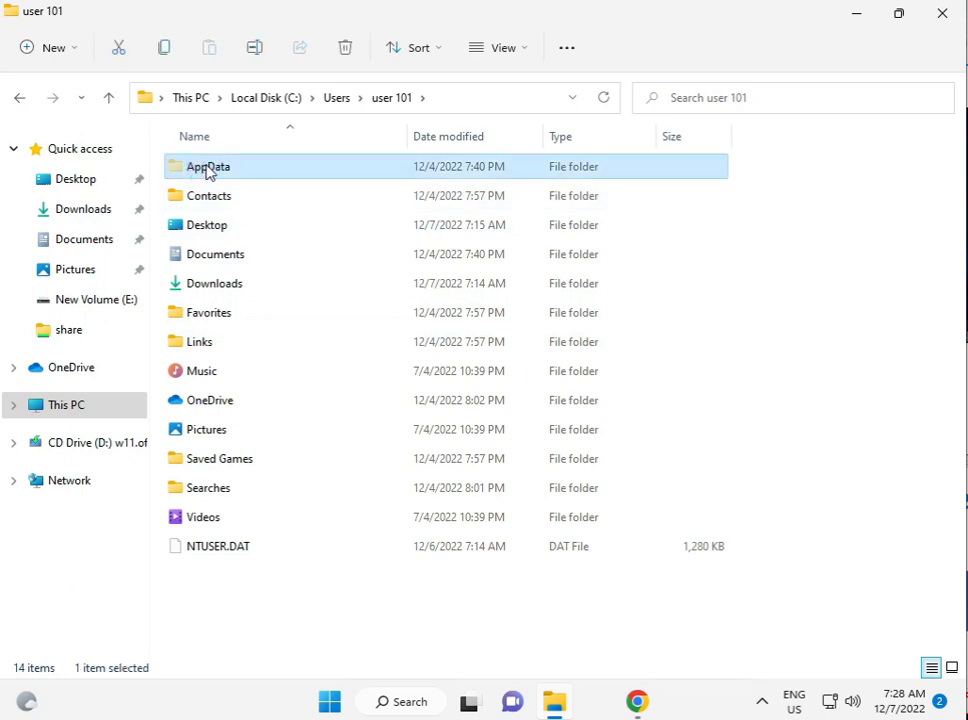
mouse_move(243, 172)
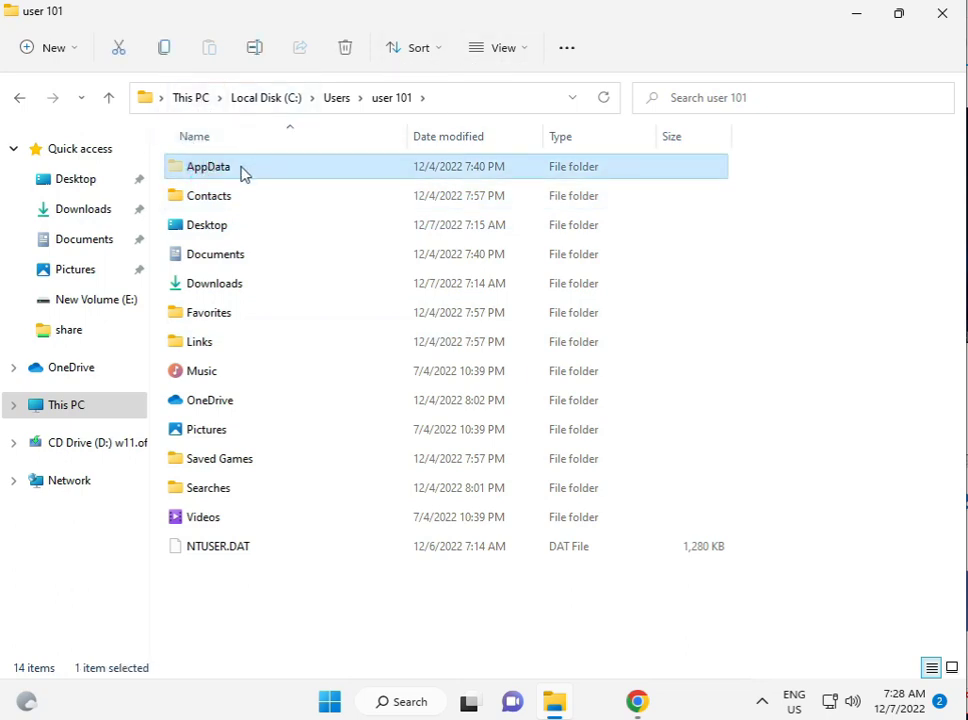
double_click(207, 166)
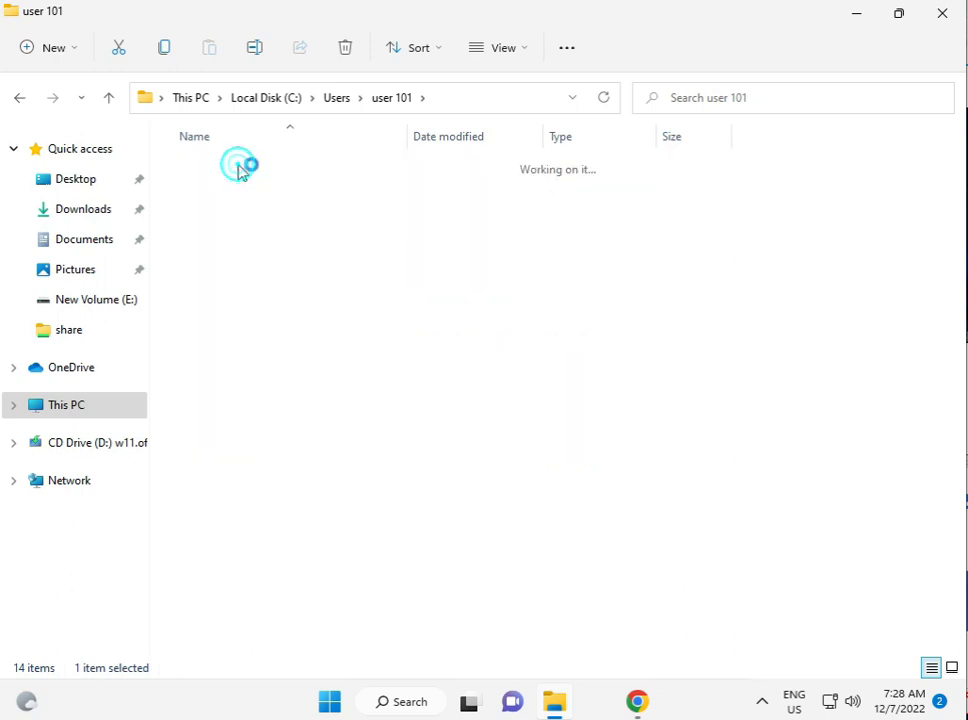
double_click(238, 165)
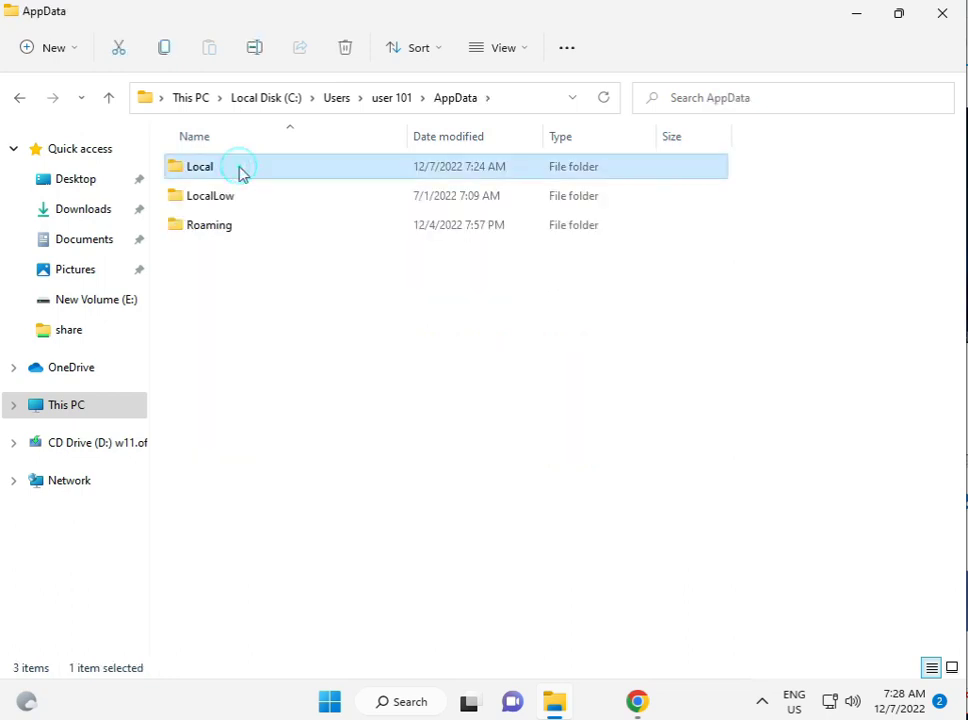
right_click(200, 166)
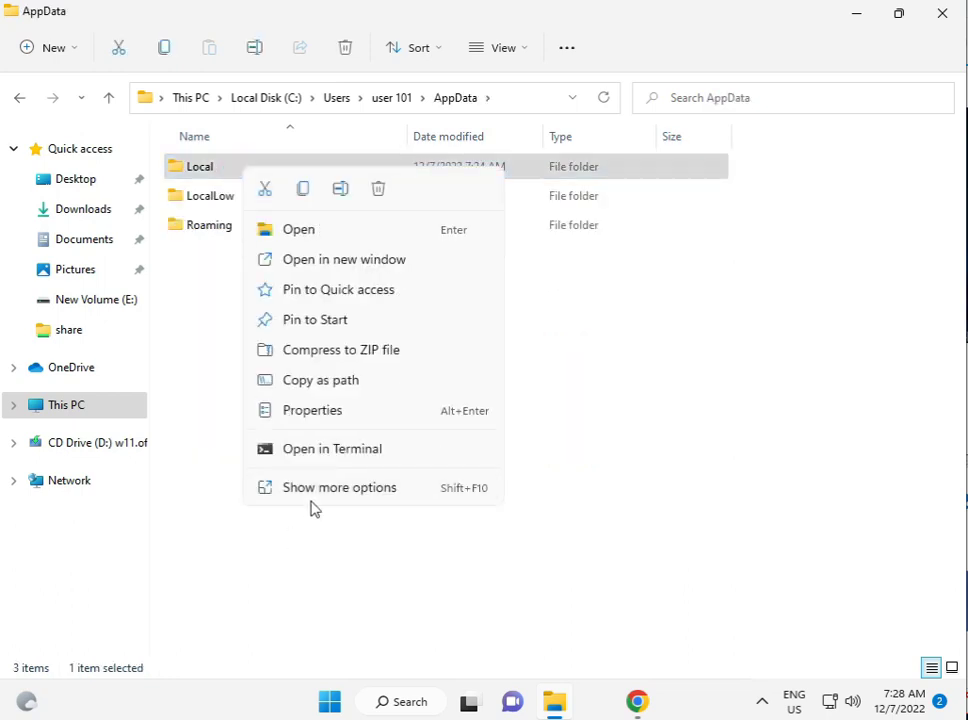
click(312, 410)
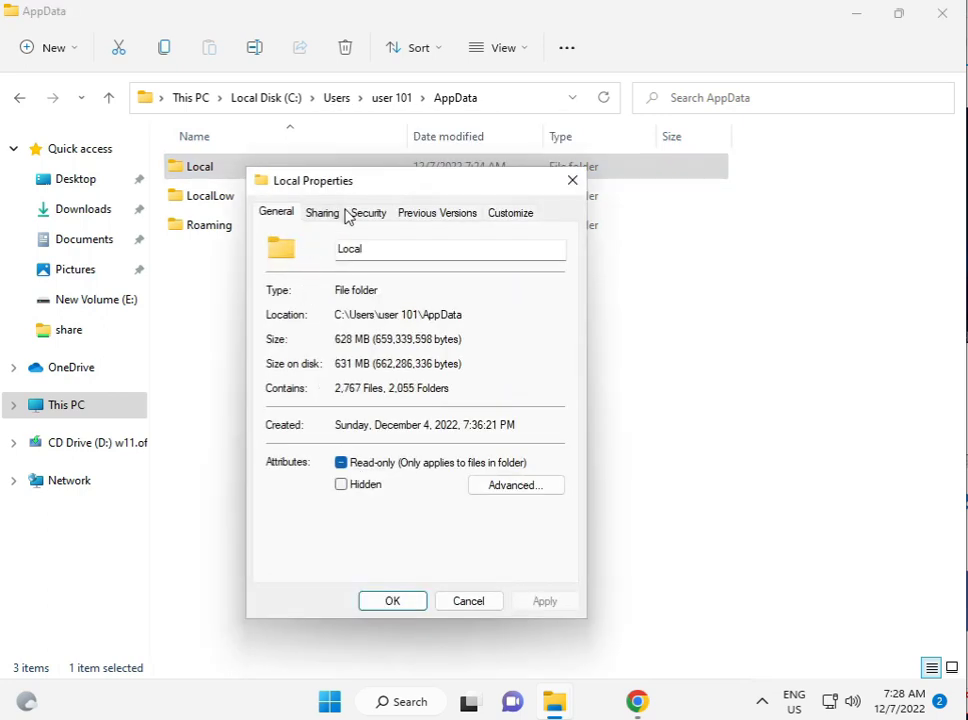
Add the Everyone group to the Local folder's security permissions.
click(368, 212)
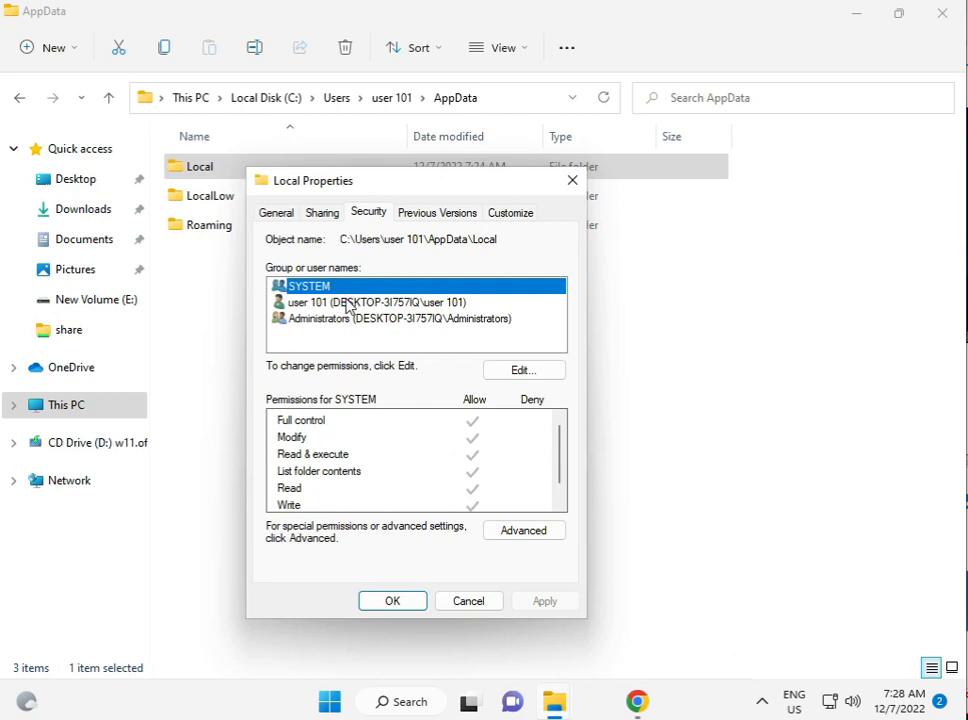
click(523, 370)
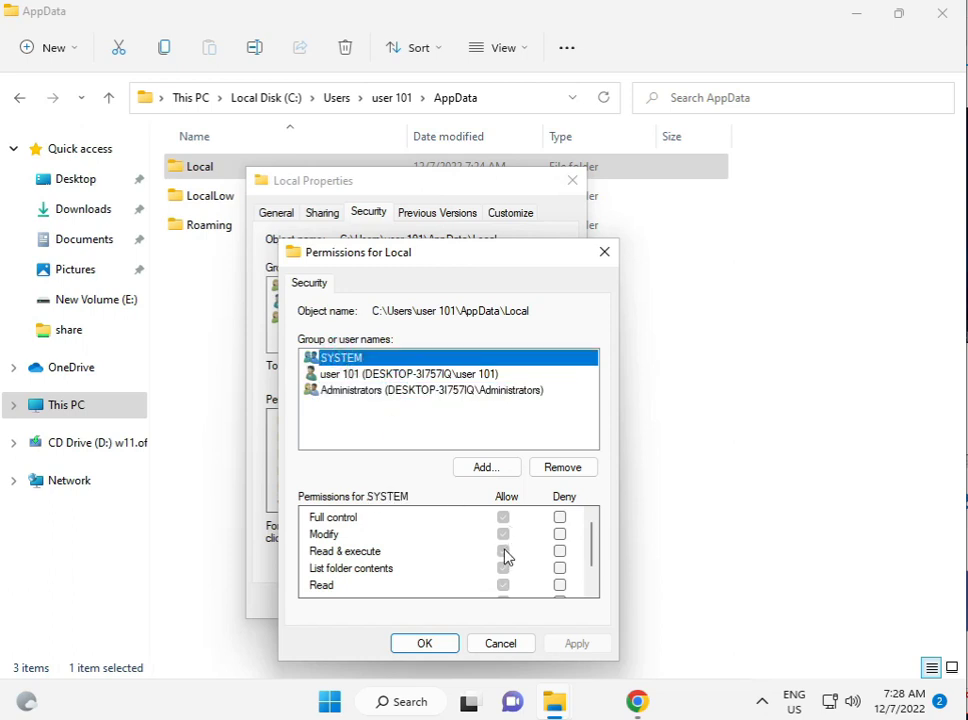
click(486, 467)
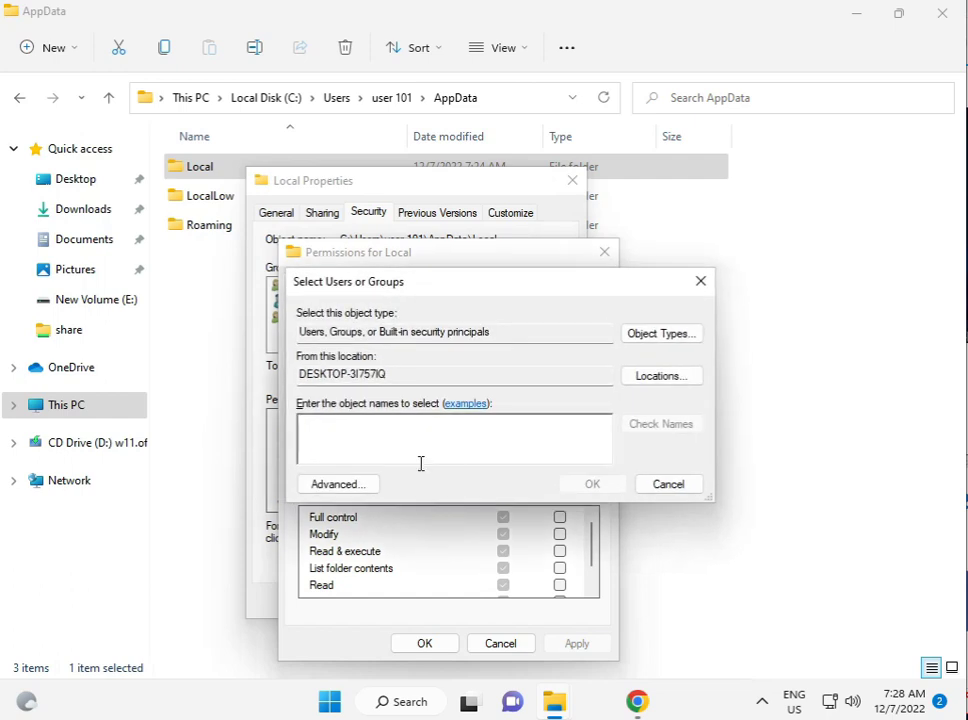
text(eve)
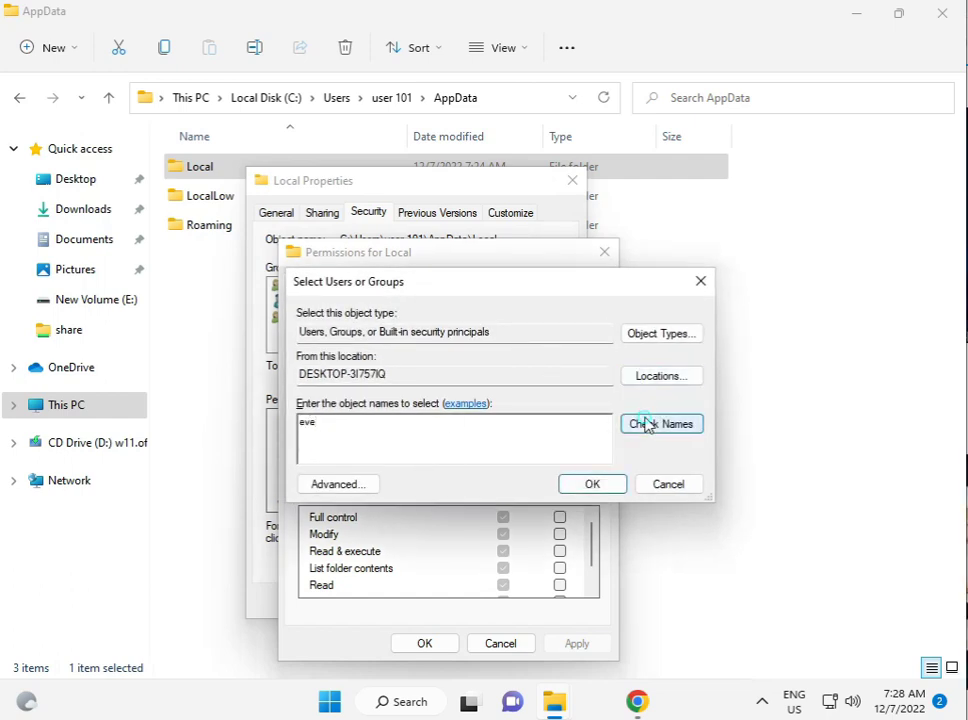
click(592, 484)
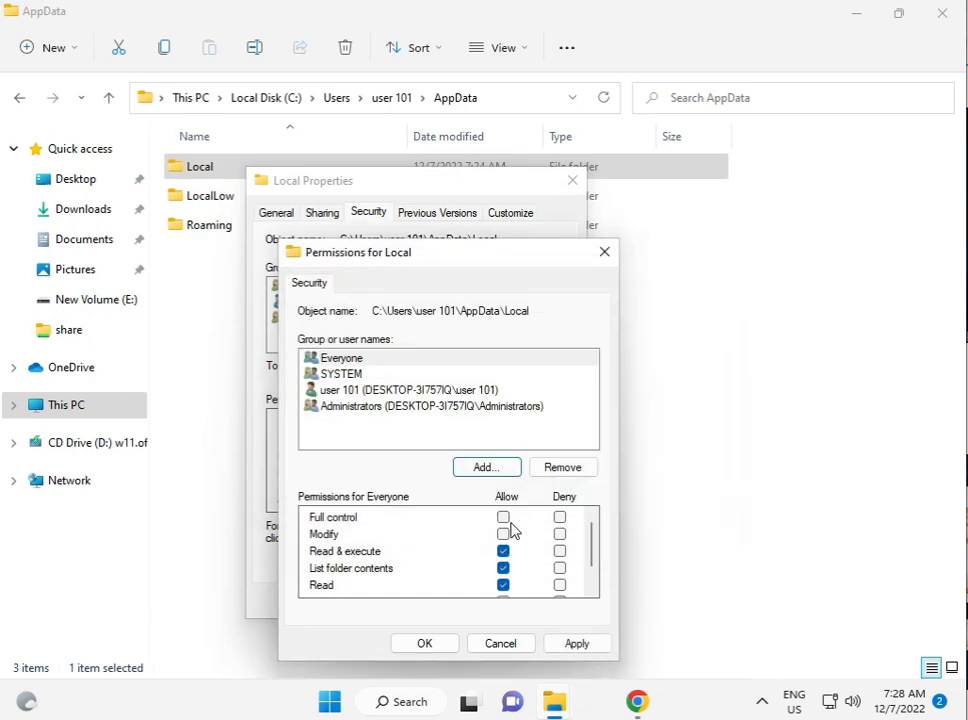
Allow Everyone Full control on Local, continuing past access-denied errors on protected subfolders.
click(503, 517)
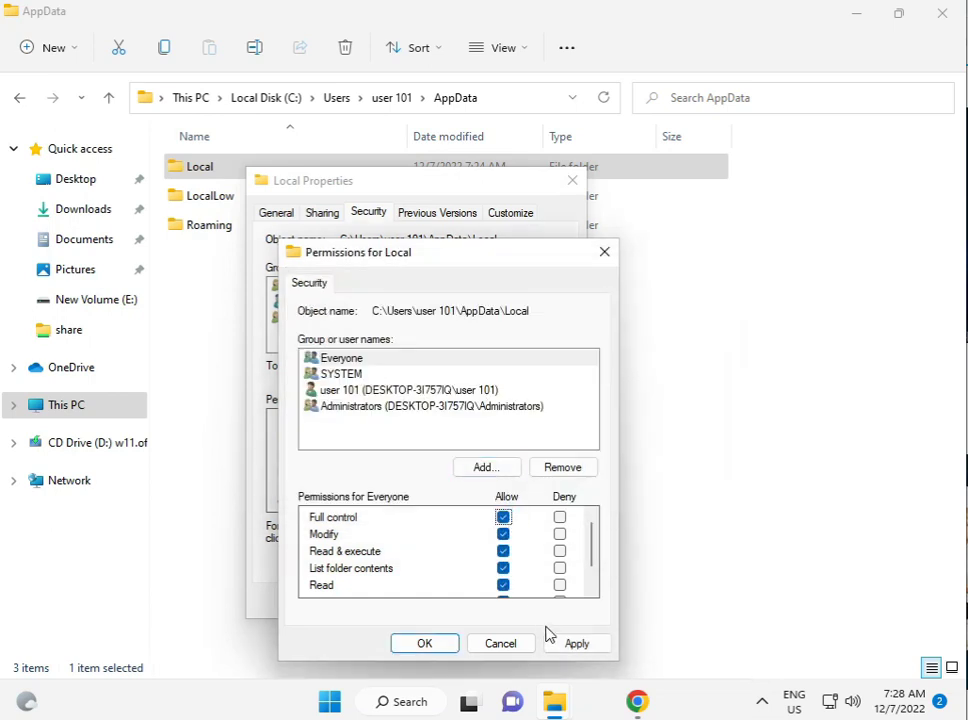
click(577, 643)
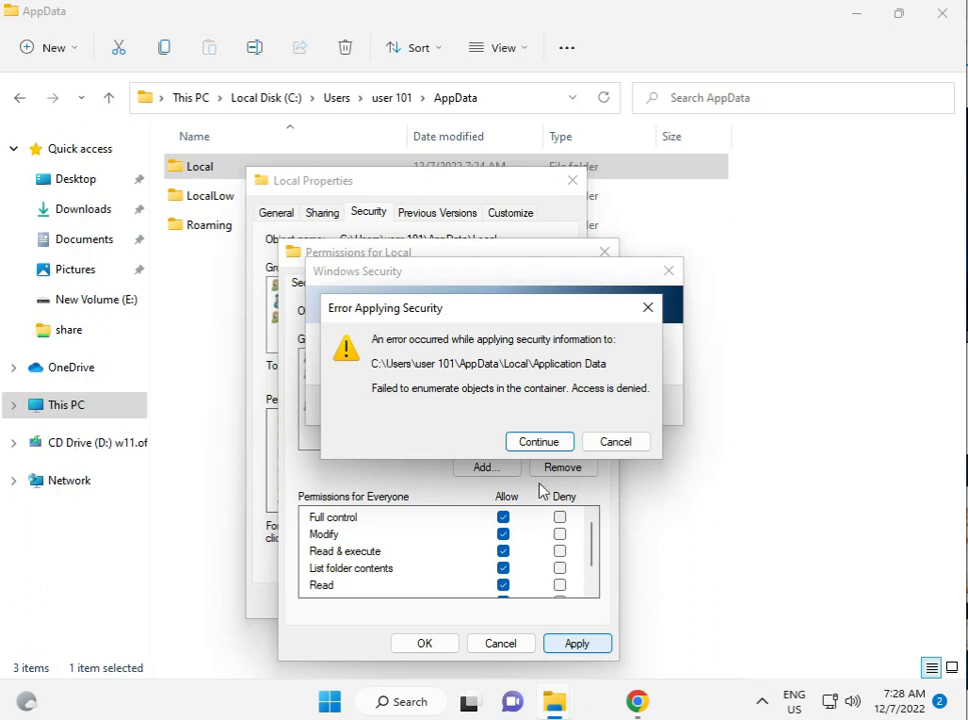
click(539, 441)
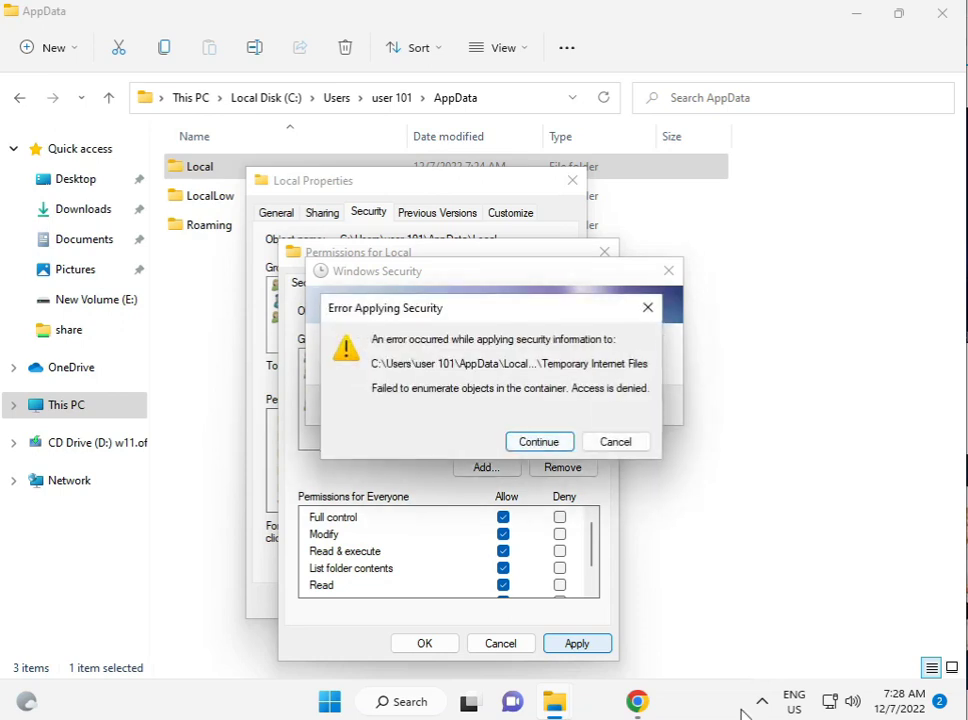
click(539, 441)
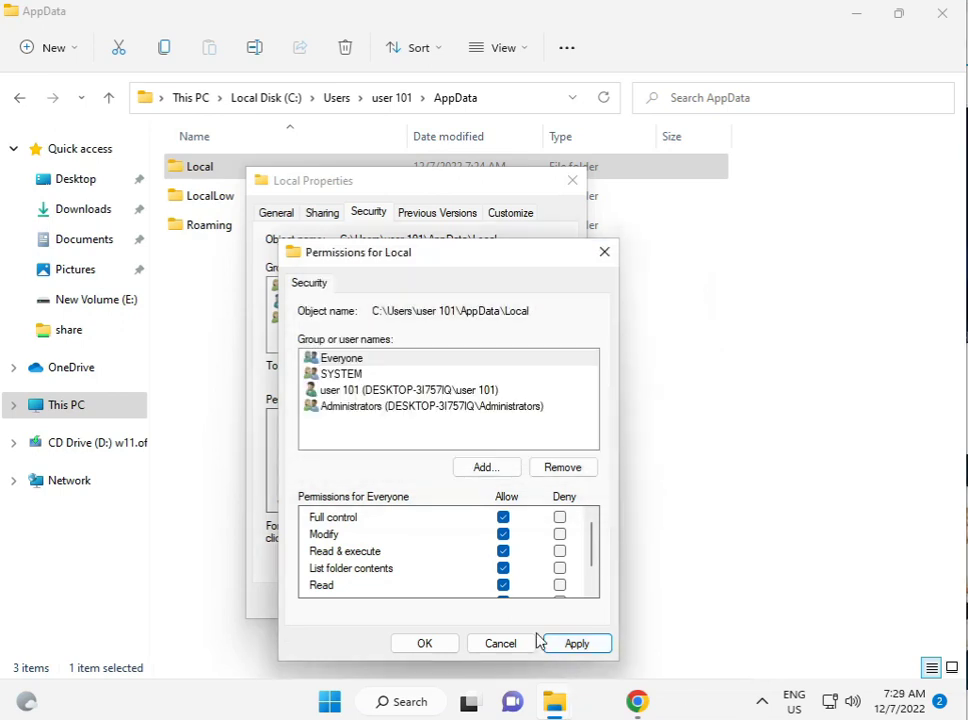
click(577, 643)
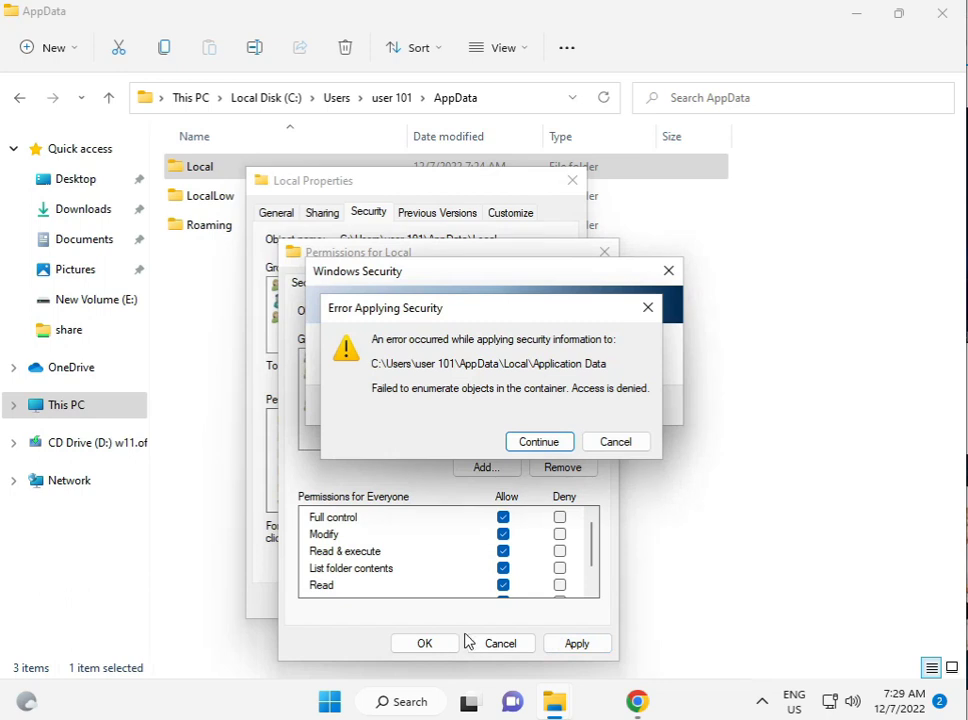
mouse_move(637, 701)
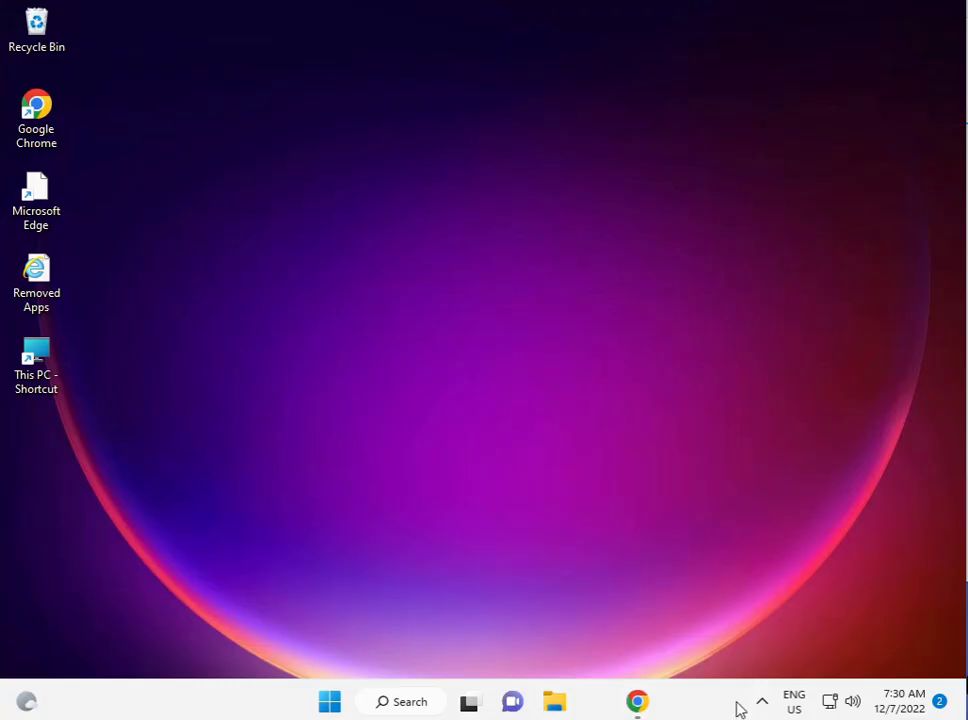
click(762, 701)
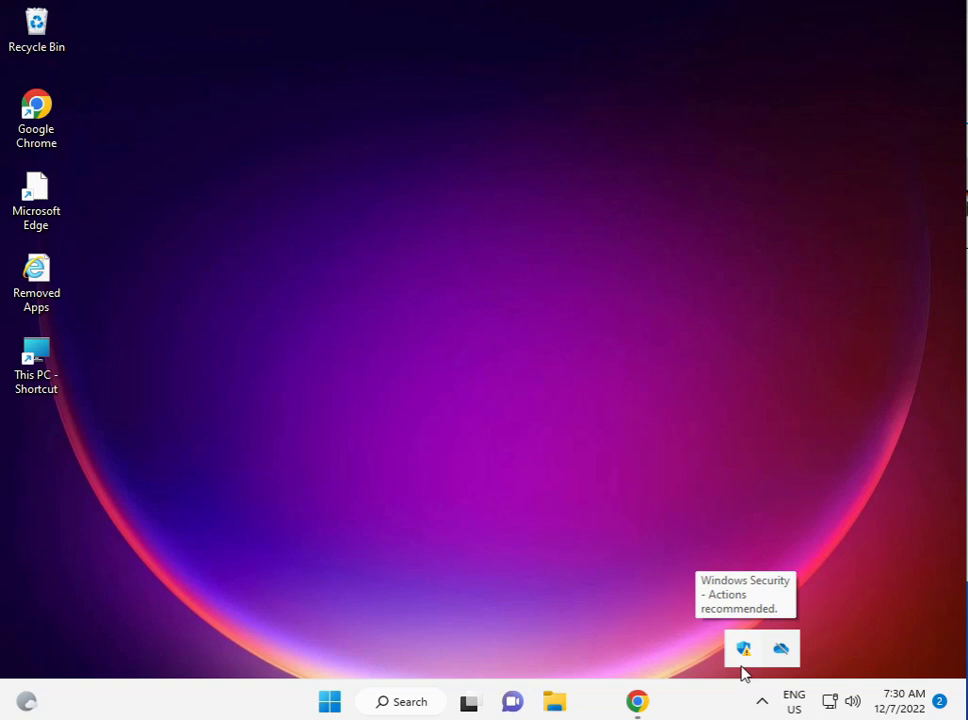
right_click(743, 648)
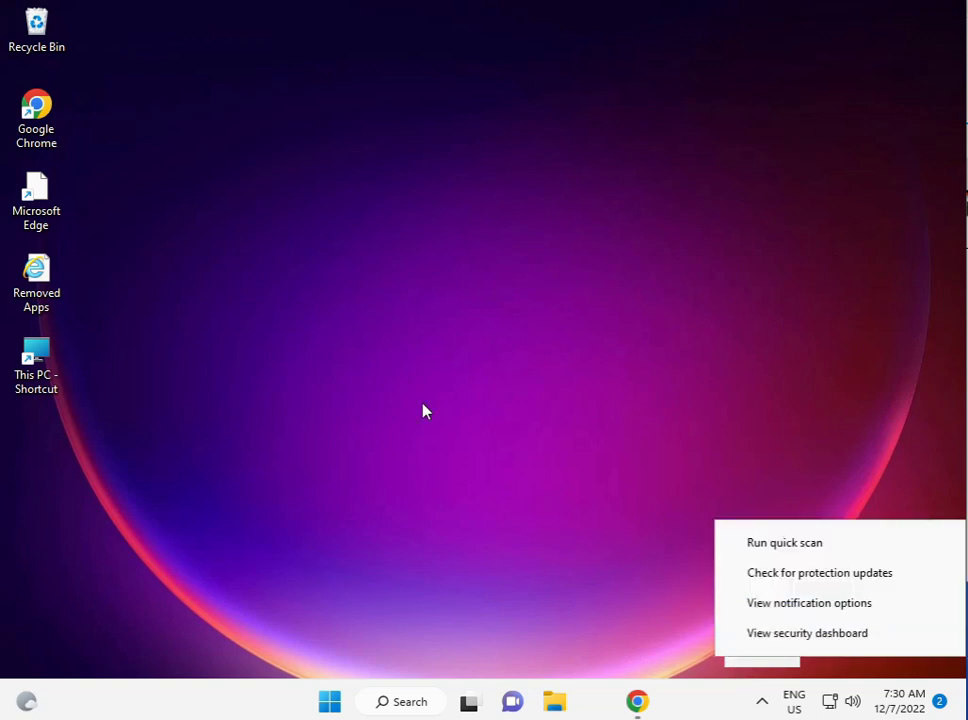
click(420, 406)
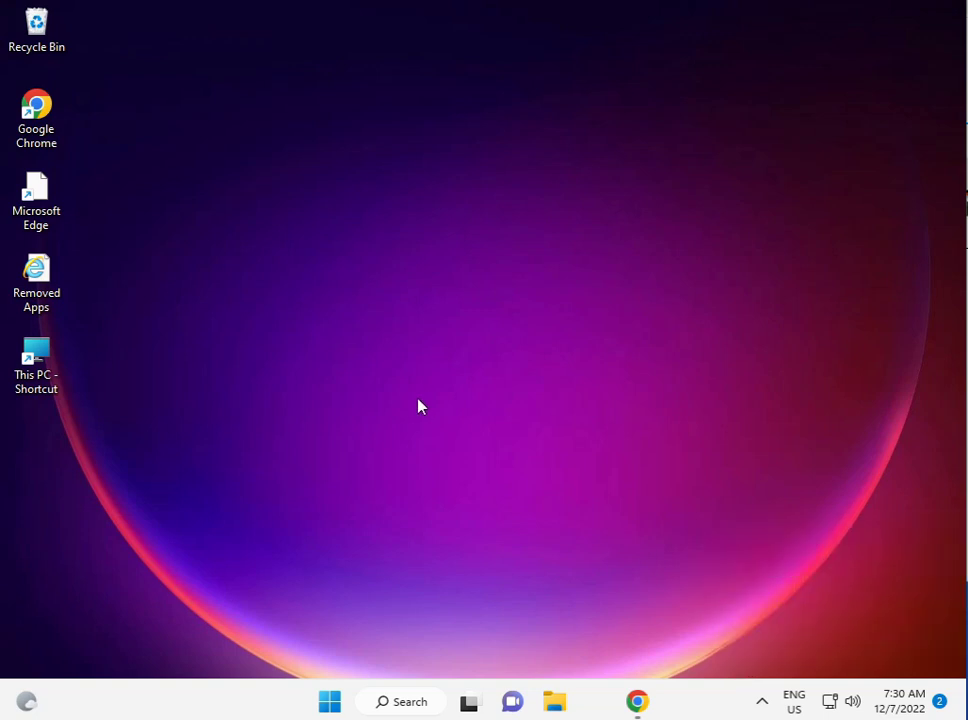